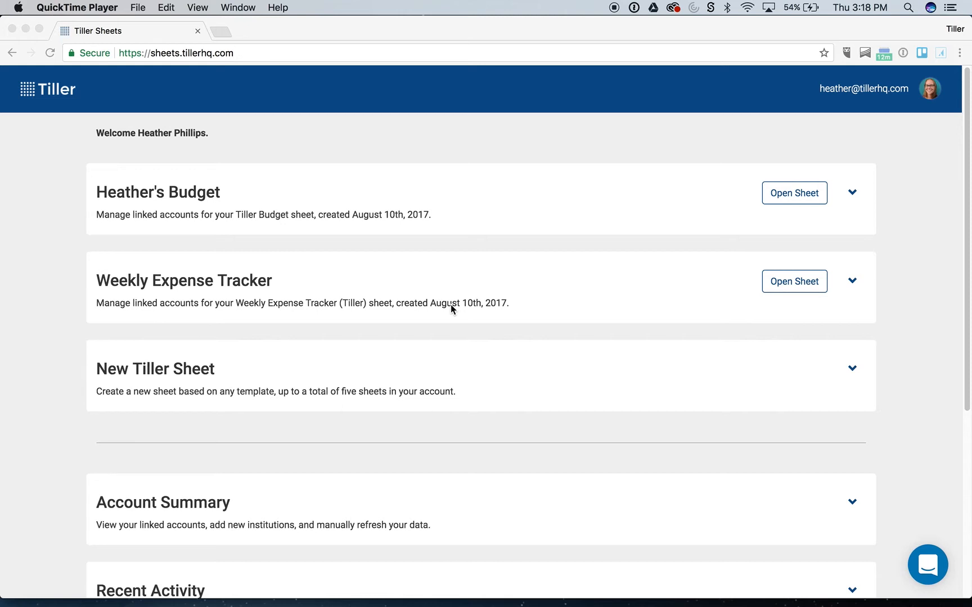
{"action": "mouse_move", "coordinate": [144, 190]}
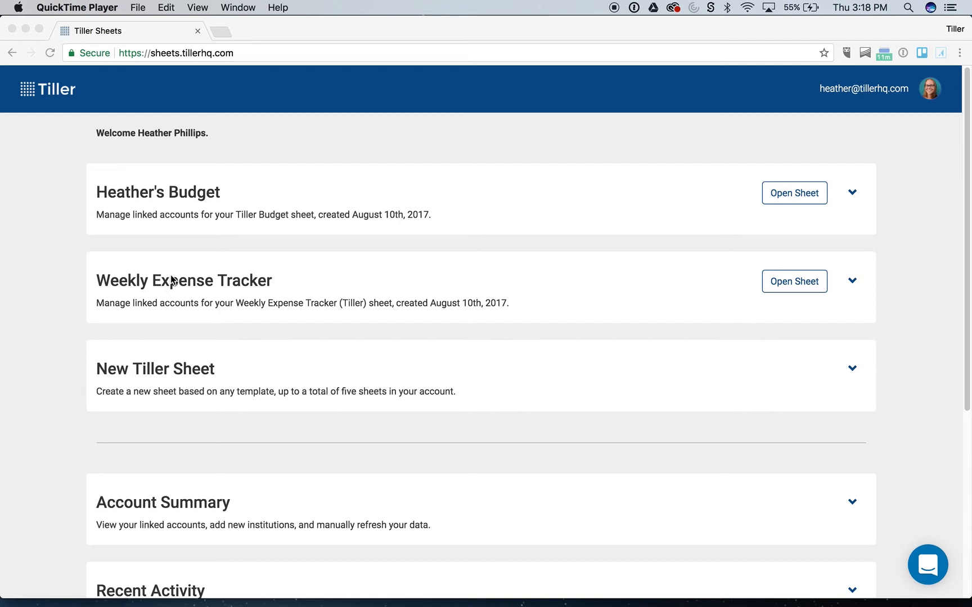
{"action": "mouse_move", "coordinate": [160, 294]}
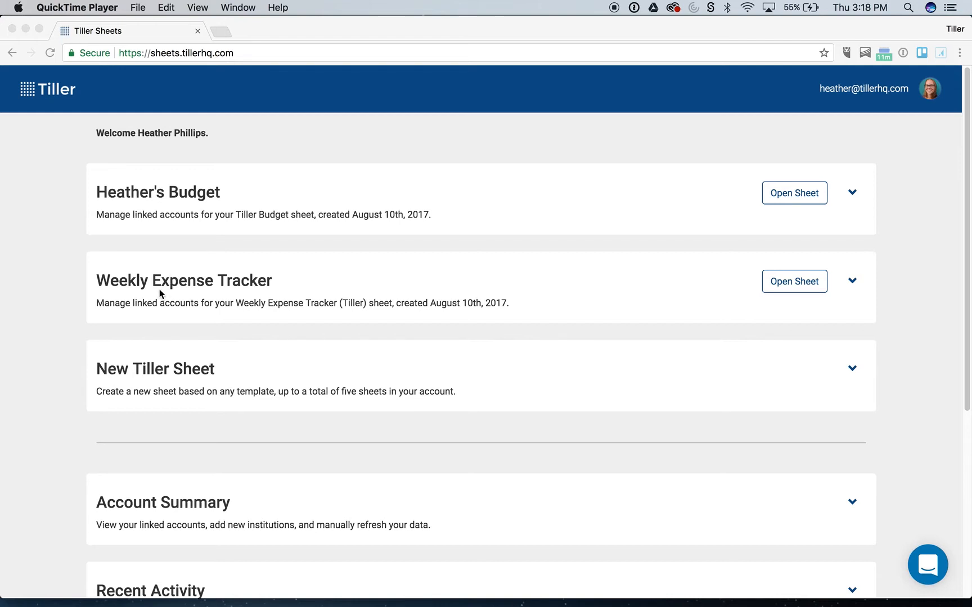
{"action": "mouse_move", "coordinate": [180, 286]}
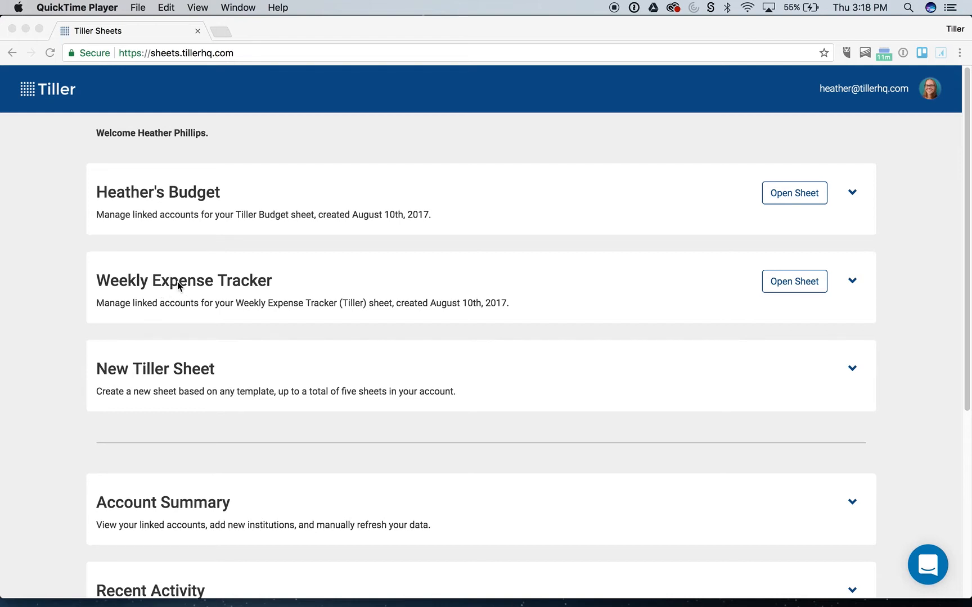
{"action": "mouse_move", "coordinate": [160, 223]}
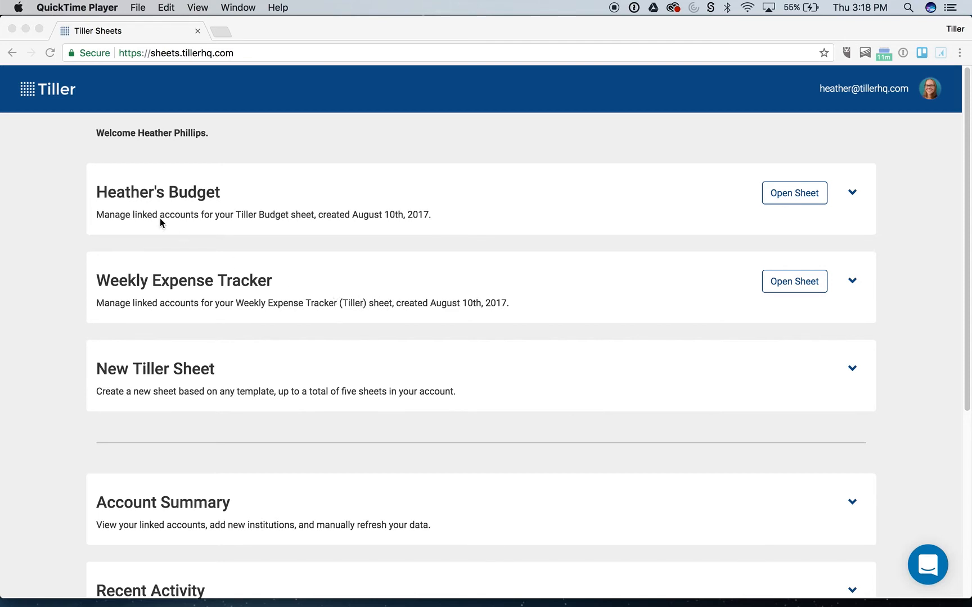
{"action": "mouse_move", "coordinate": [281, 204]}
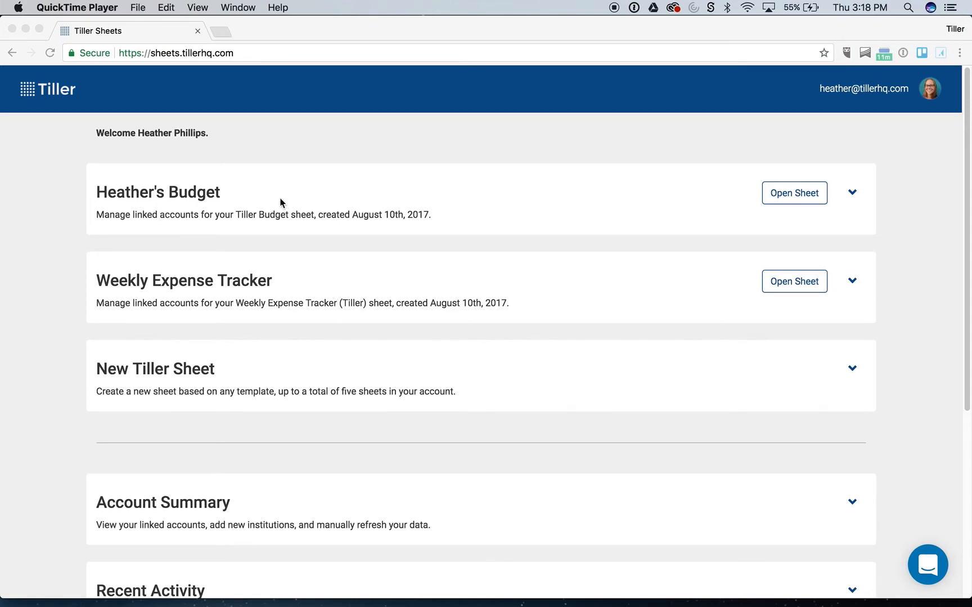
Step: Expand Weekly Expense Tracker in Tiller Console and open its spreadsheet in a new tab
{"action": "left_click", "coordinate": [851, 282]}
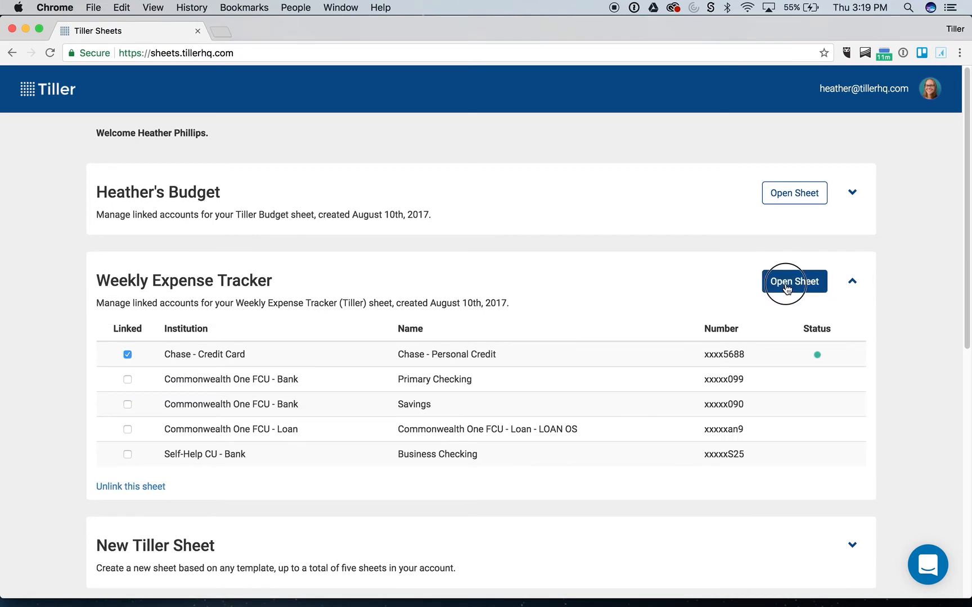
{"action": "left_click", "coordinate": [794, 281]}
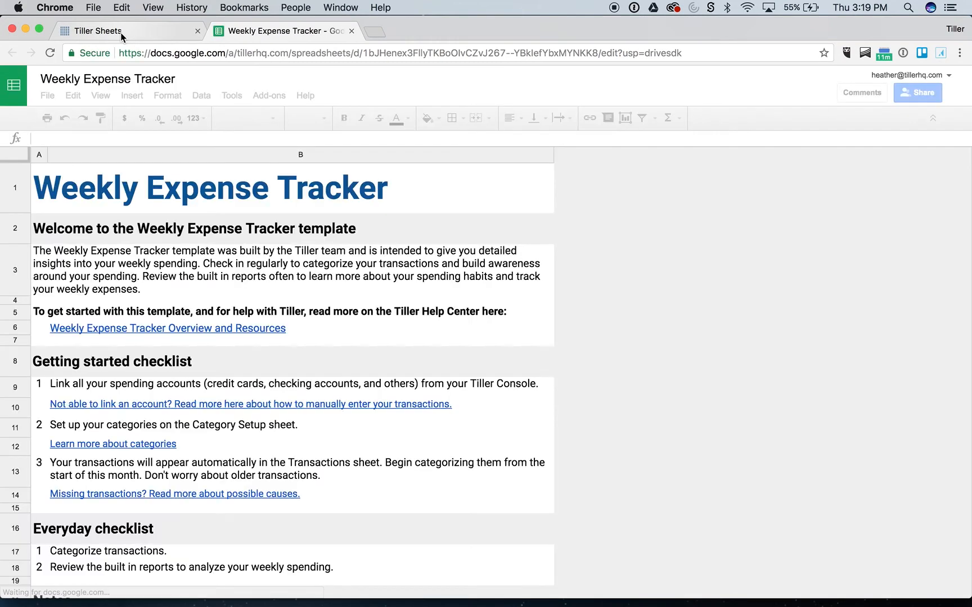
{"action": "left_click", "coordinate": [124, 31]}
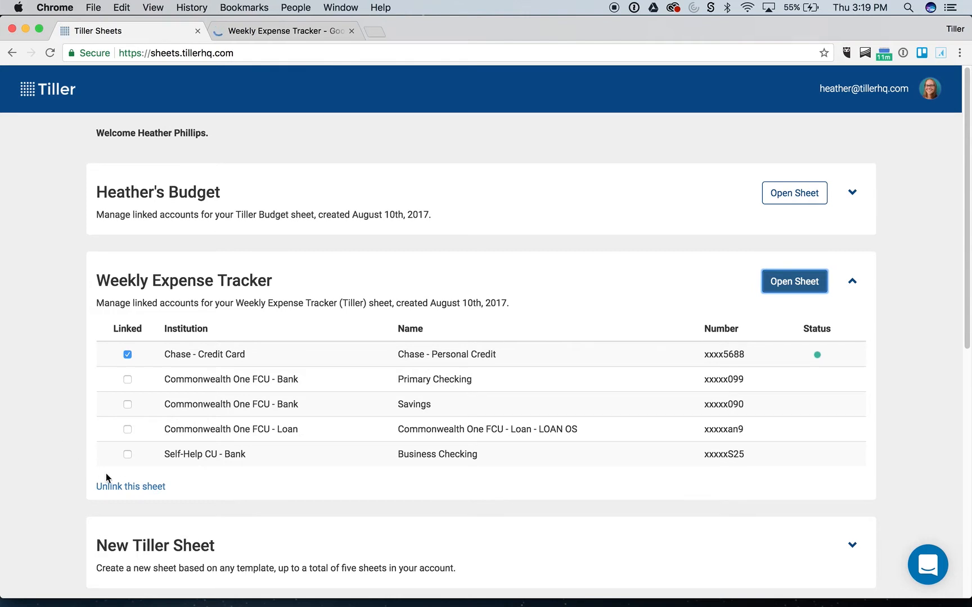
Step: Unlink the Weekly Expense Tracker sheet from Tiller and confirm, keeping the spreadsheet open
{"action": "left_click", "coordinate": [131, 487]}
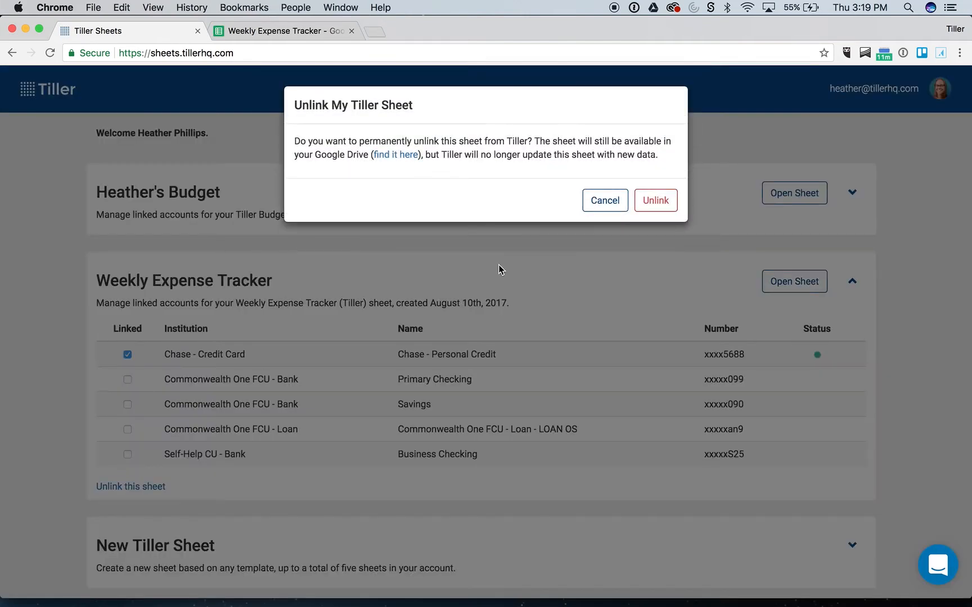
{"action": "left_click", "coordinate": [654, 200]}
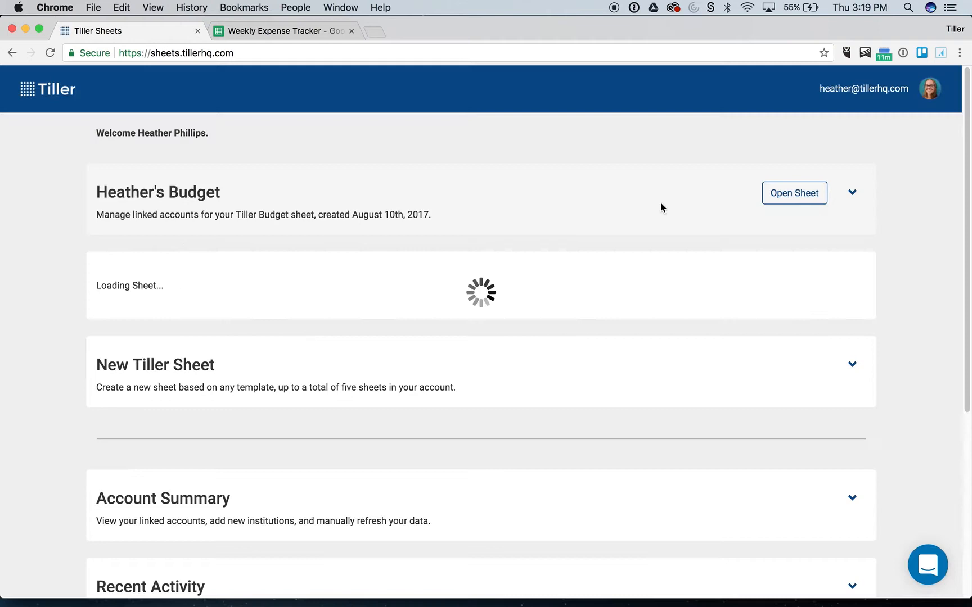
{"action": "left_click", "coordinate": [282, 31]}
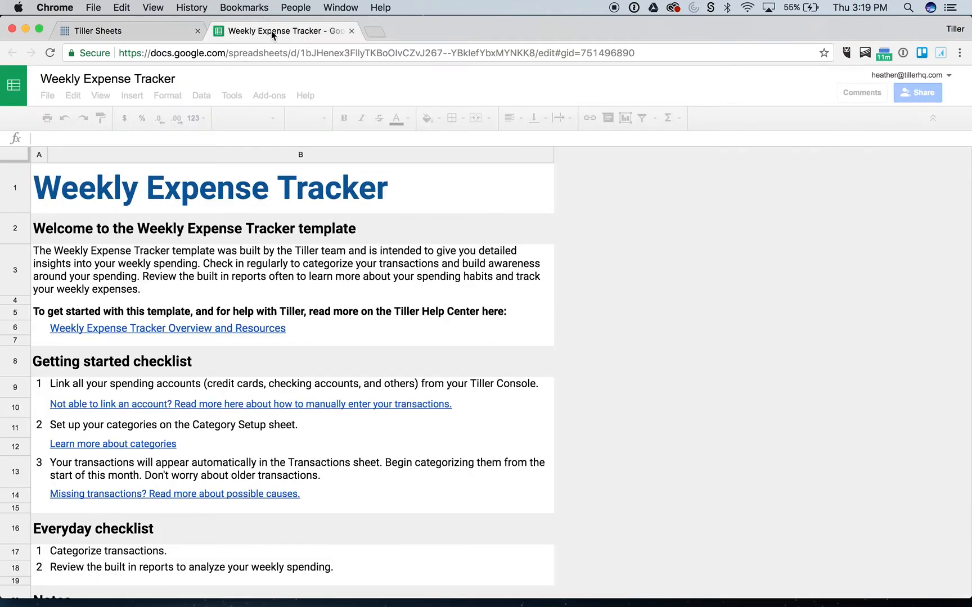
{"action": "left_click", "coordinate": [130, 30]}
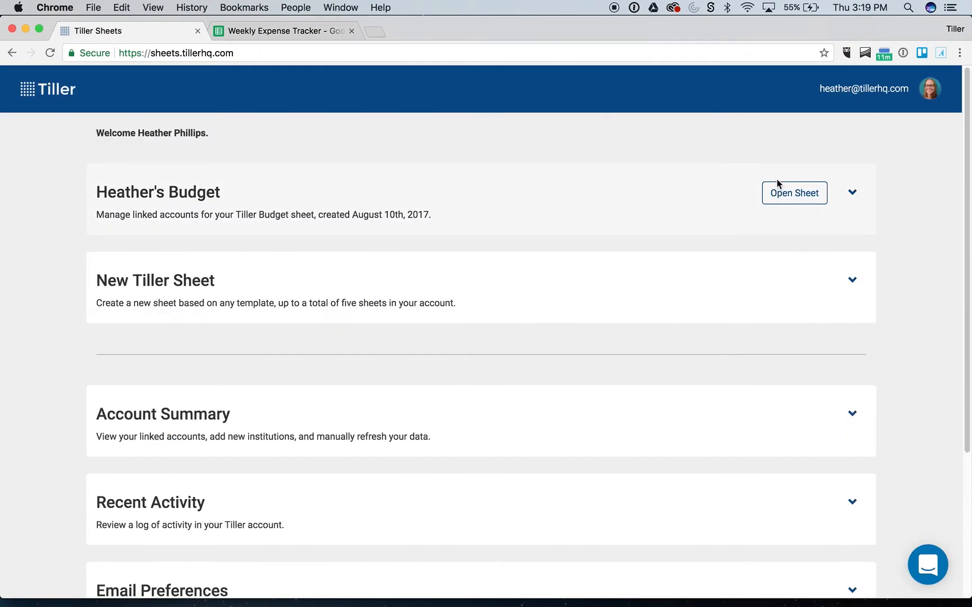
Step: Open Heather's Budget spreadsheet in its own tab alongside the Weekly Expense Tracker
{"action": "left_click", "coordinate": [794, 192]}
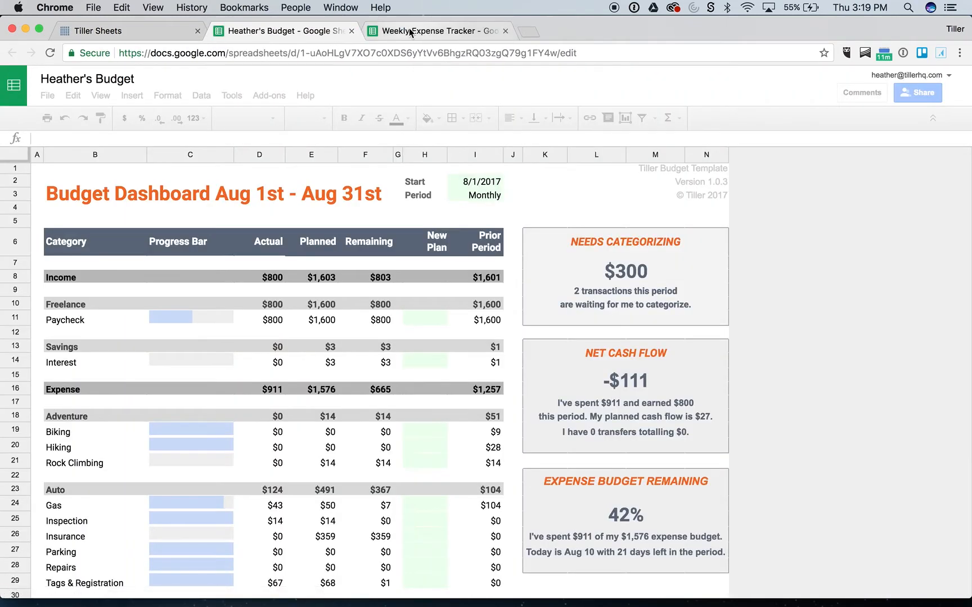
{"action": "left_click", "coordinate": [410, 30]}
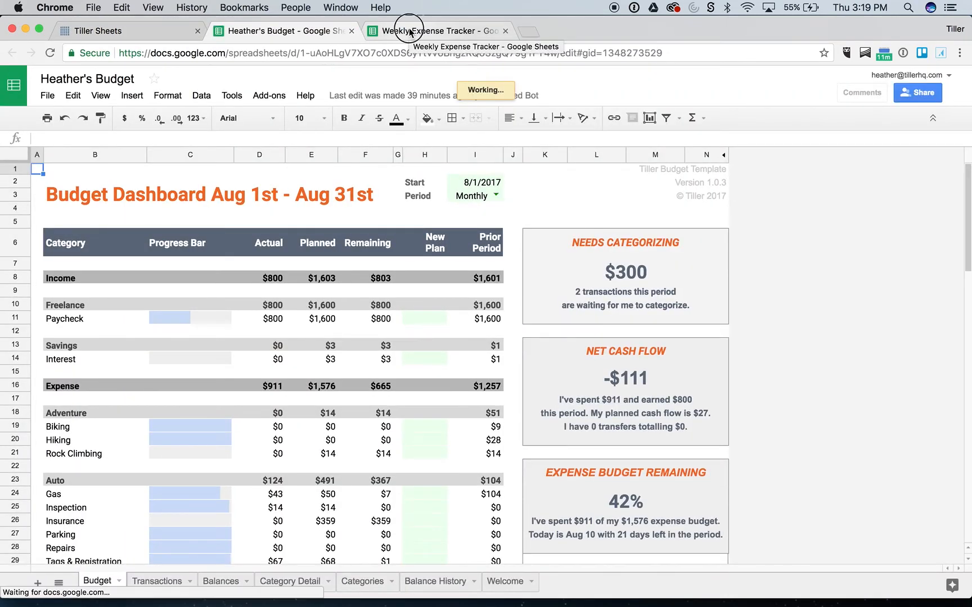
{"action": "left_click", "coordinate": [409, 30]}
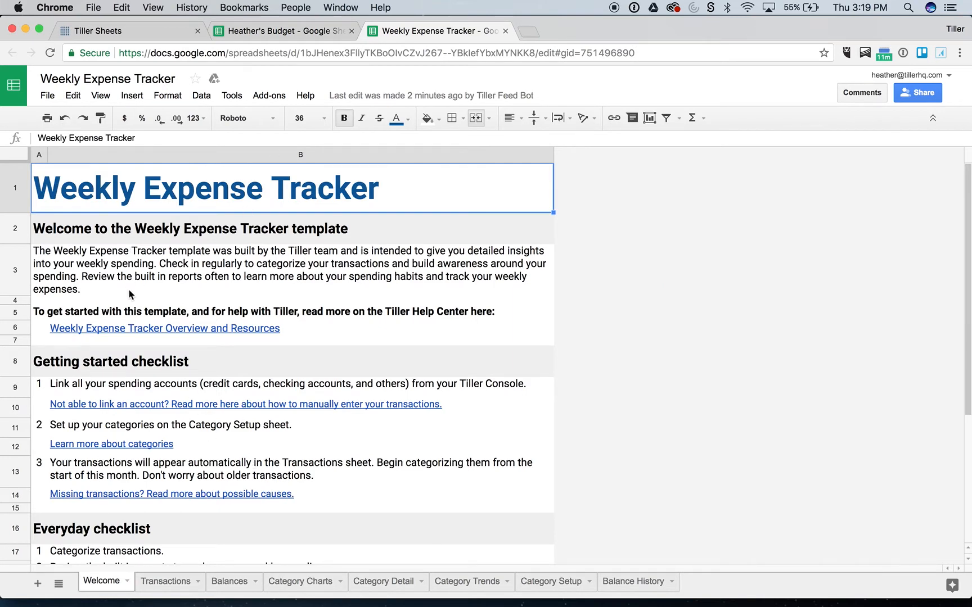
{"action": "left_click", "coordinate": [282, 31]}
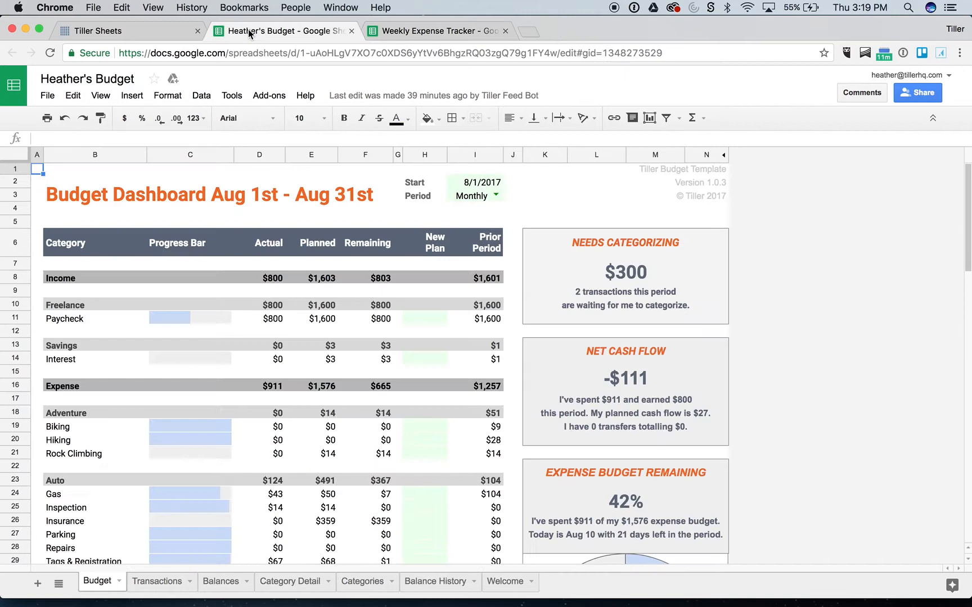
Step: Look over the budget's Transactions and Balance History sheets, then return to the tracker
{"action": "left_click", "coordinate": [156, 581]}
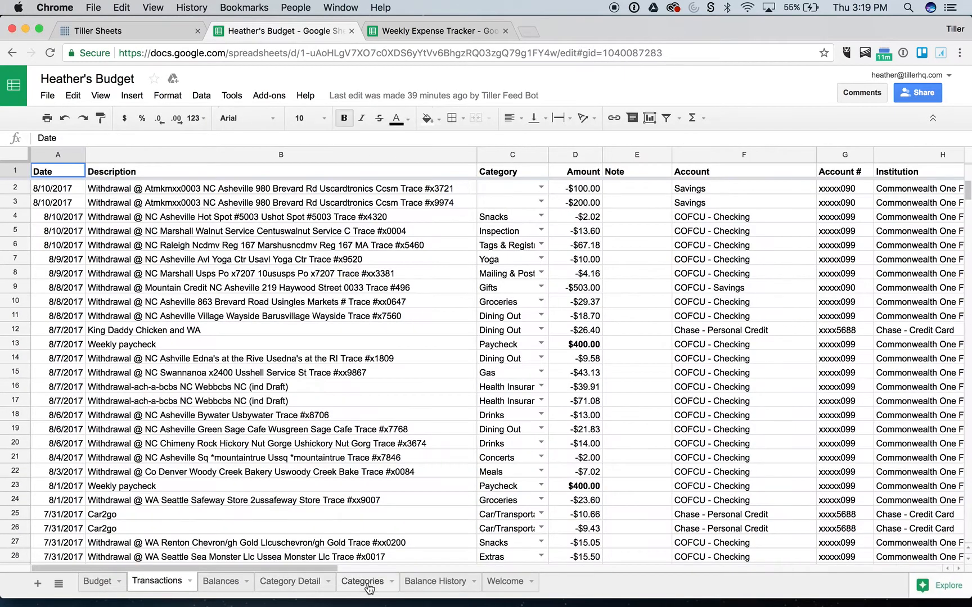
{"action": "left_click", "coordinate": [435, 581]}
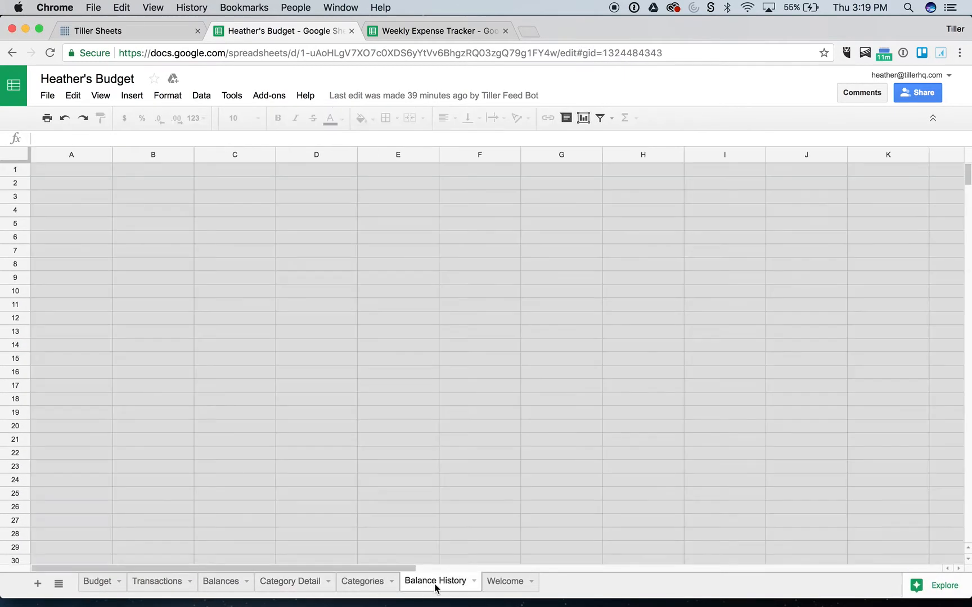
{"action": "left_click", "coordinate": [283, 30]}
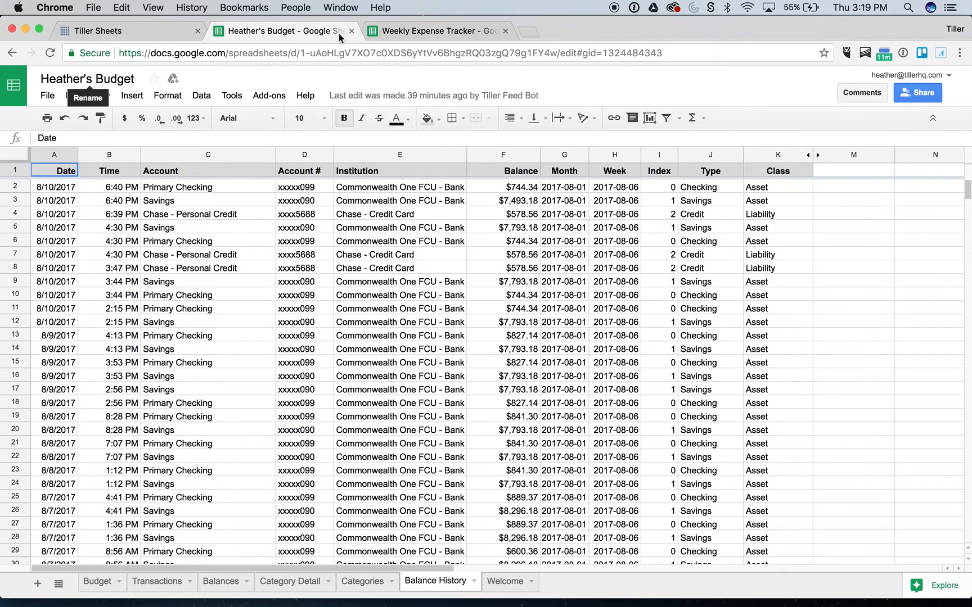
{"action": "left_click", "coordinate": [436, 30]}
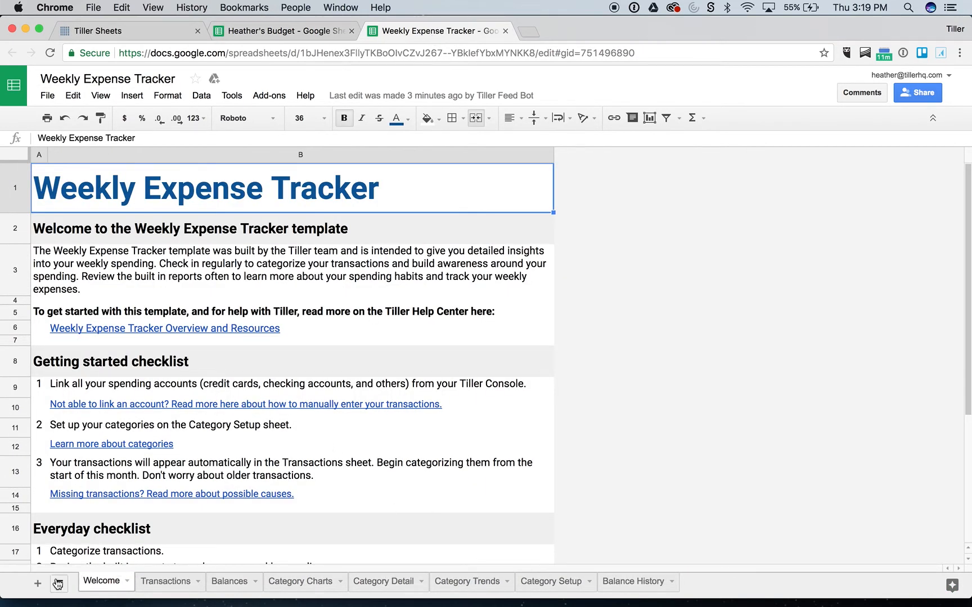
Step: Add a Config sheet to the tracker holding the budget's URL and hide it
{"action": "left_click", "coordinate": [39, 583]}
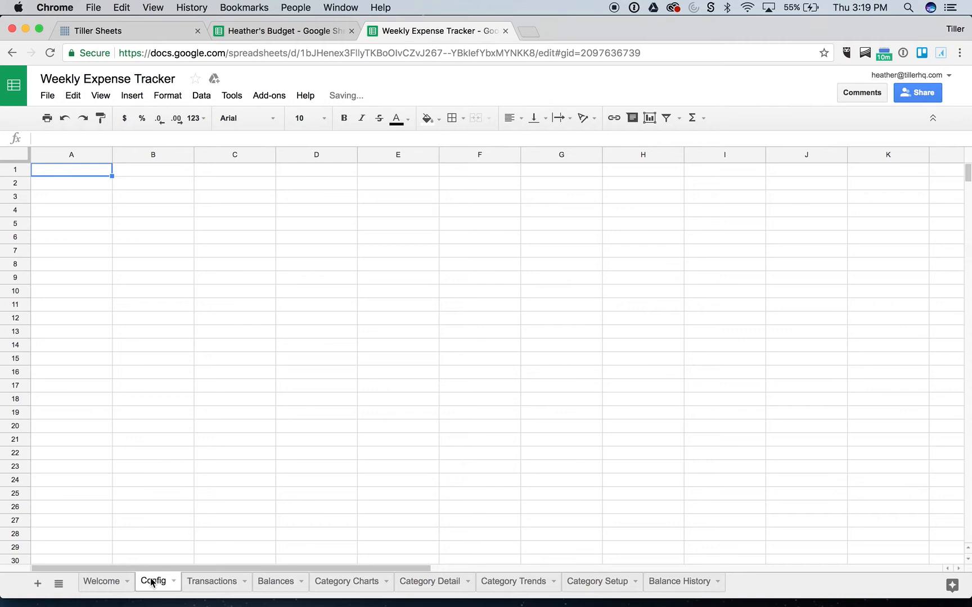
{"action": "right_click", "coordinate": [152, 581]}
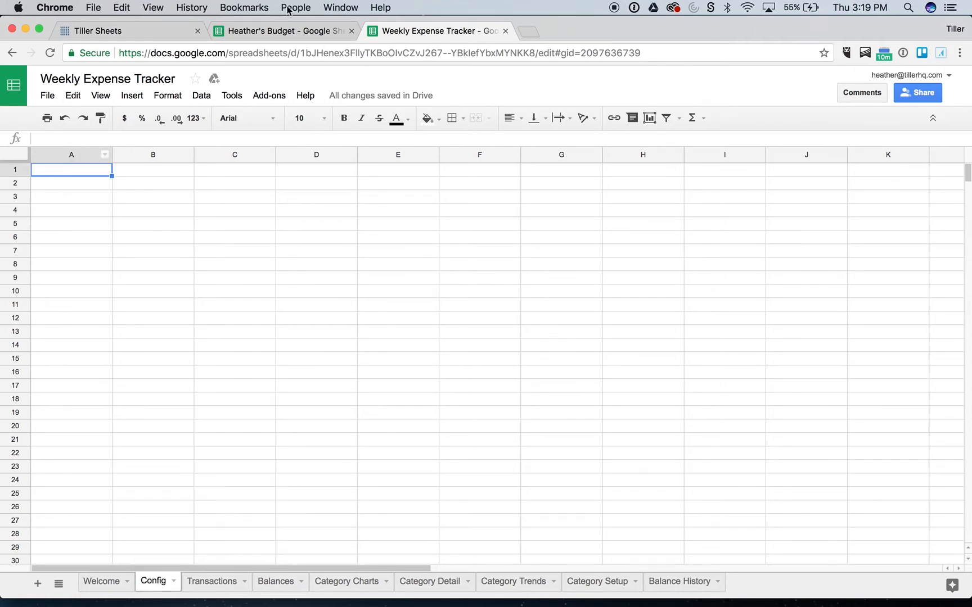
{"action": "mouse_move", "coordinate": [281, 31]}
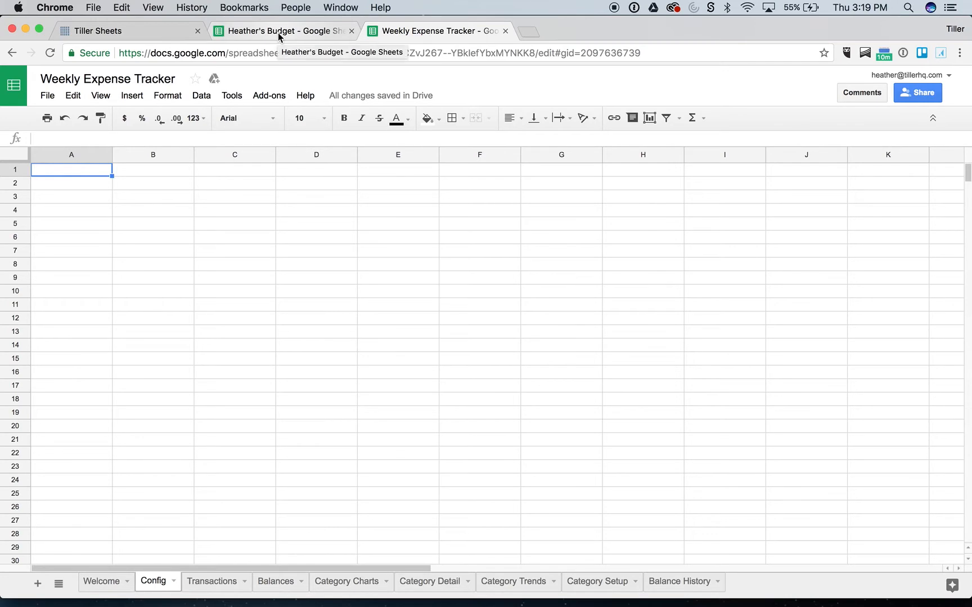
{"action": "left_click", "coordinate": [283, 30]}
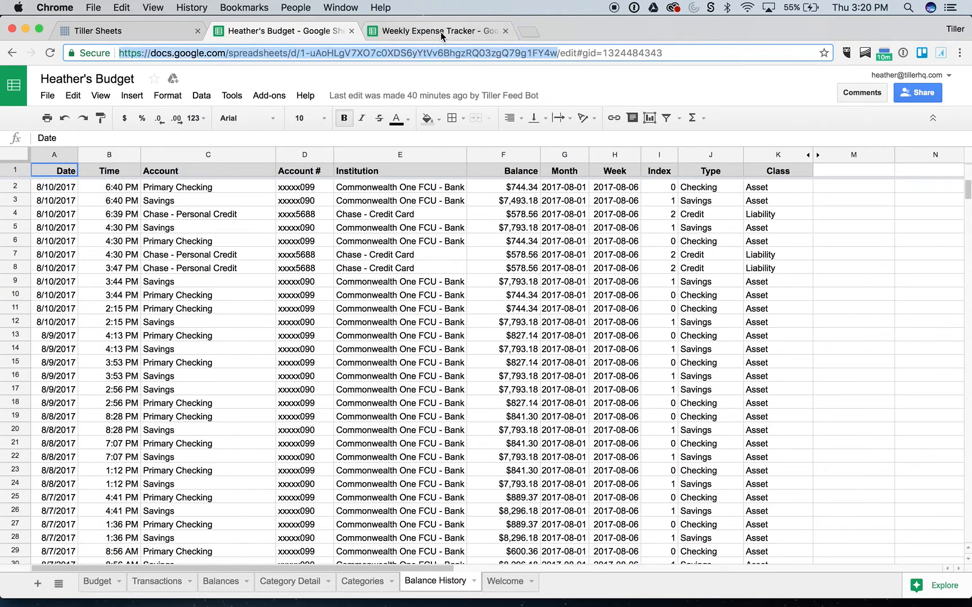
{"action": "left_click", "coordinate": [434, 30]}
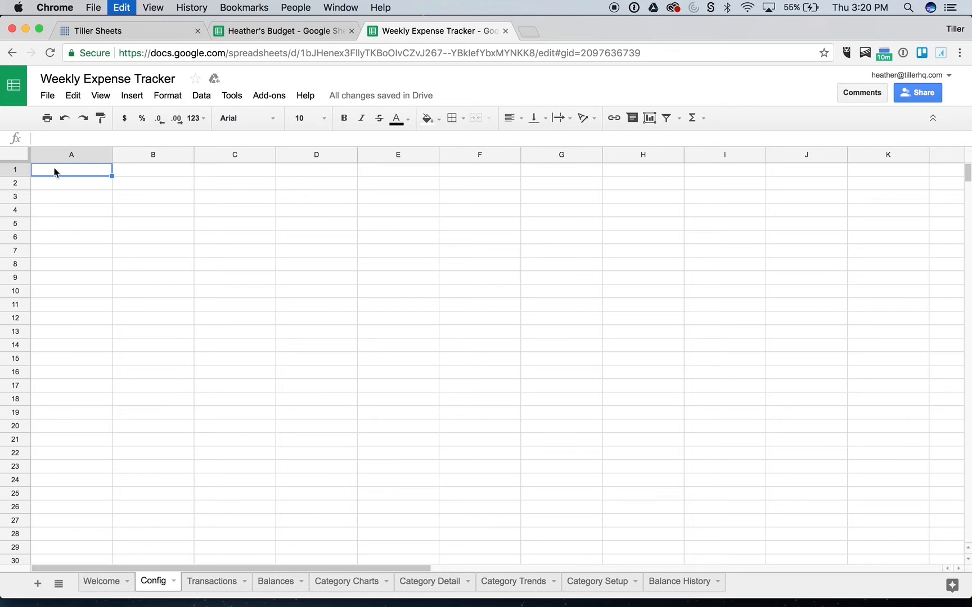
{"action": "right_click", "coordinate": [154, 581]}
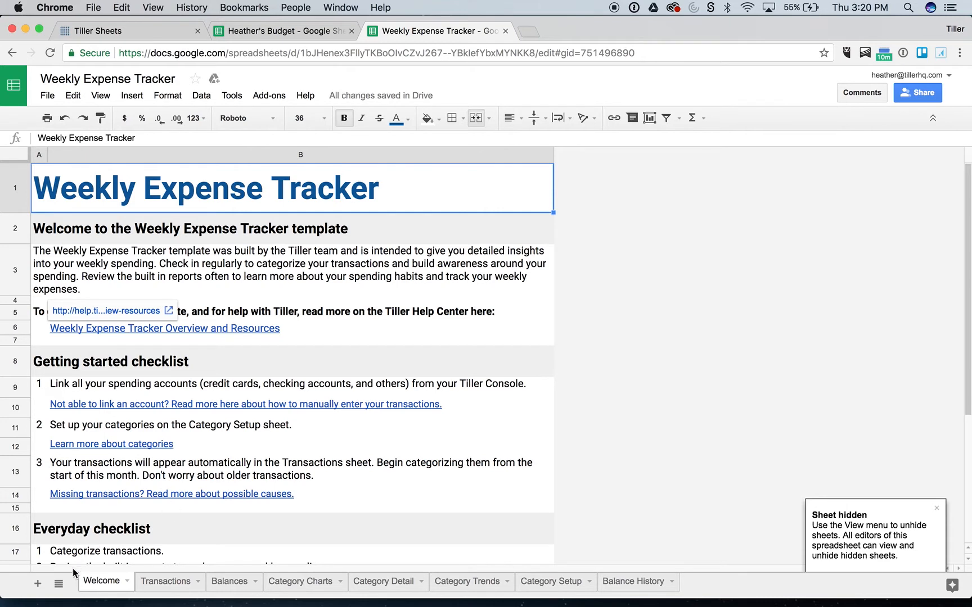
Step: Switch the Weekly Expense Tracker to its empty Transactions sheet
{"action": "left_click", "coordinate": [58, 582]}
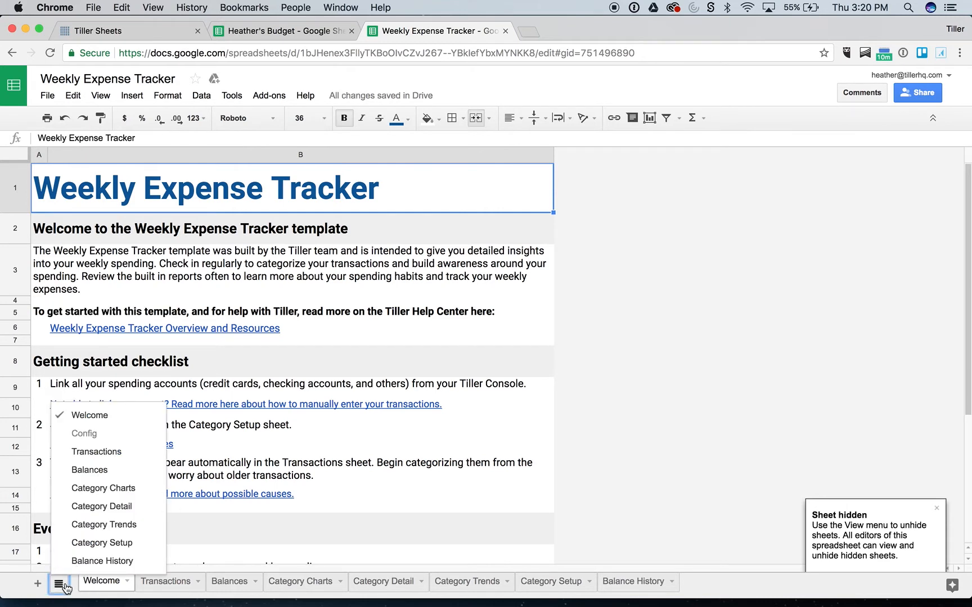
{"action": "mouse_move", "coordinate": [77, 433]}
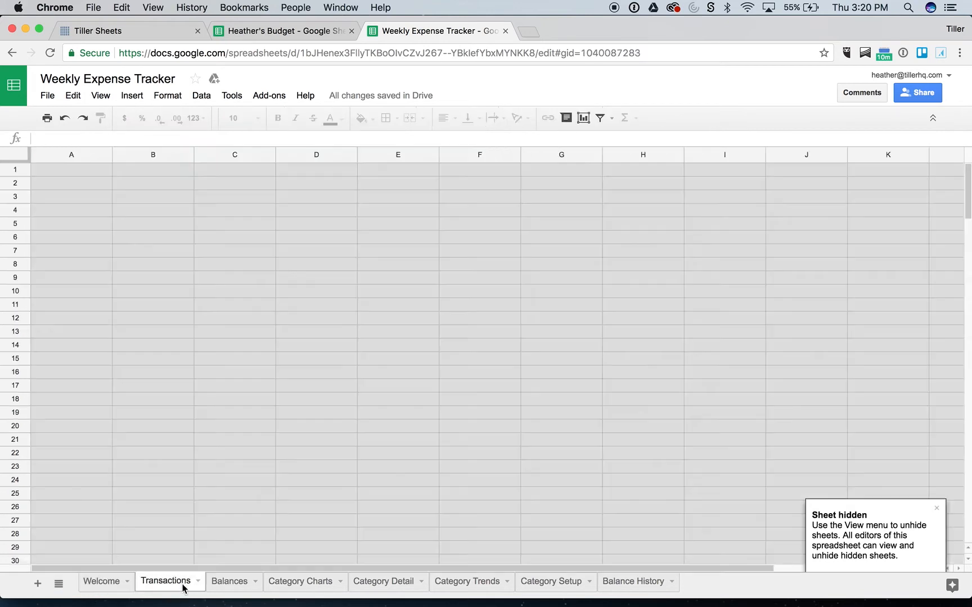
{"action": "left_click", "coordinate": [165, 581]}
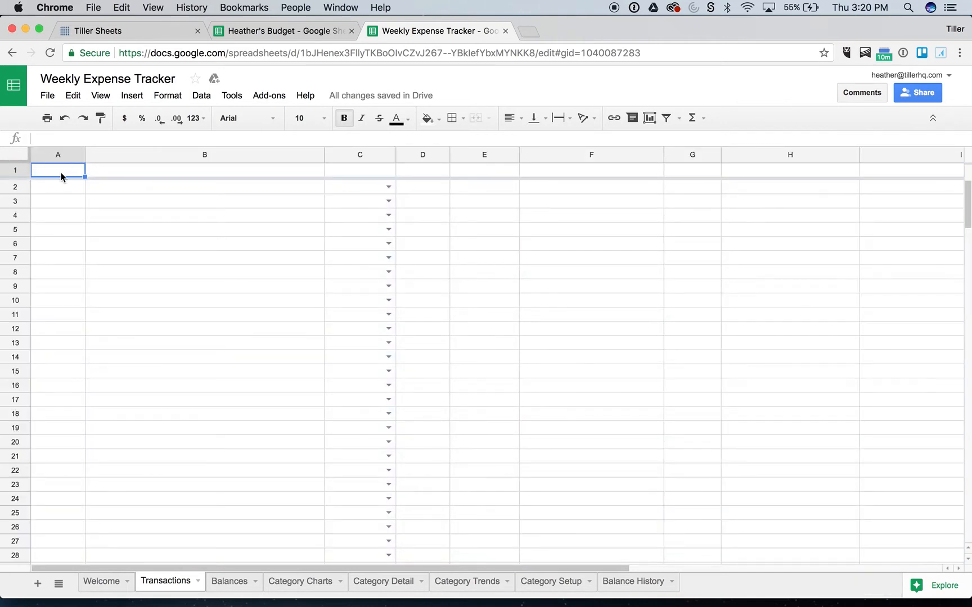
{"action": "mouse_move", "coordinate": [344, 162]}
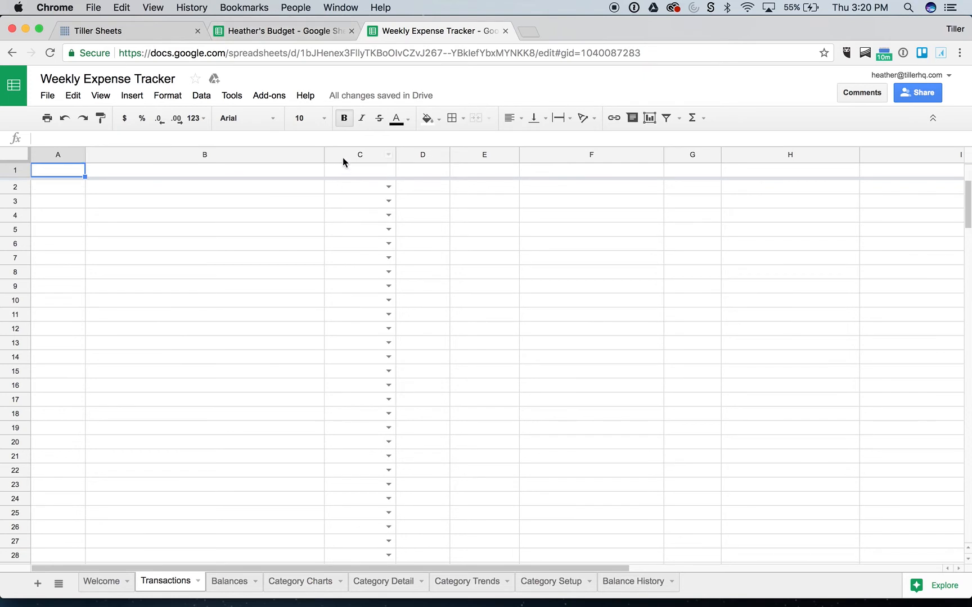
Step: Remove the dropdown data validation from column C of Transactions and return to A1
{"action": "left_click", "coordinate": [360, 154]}
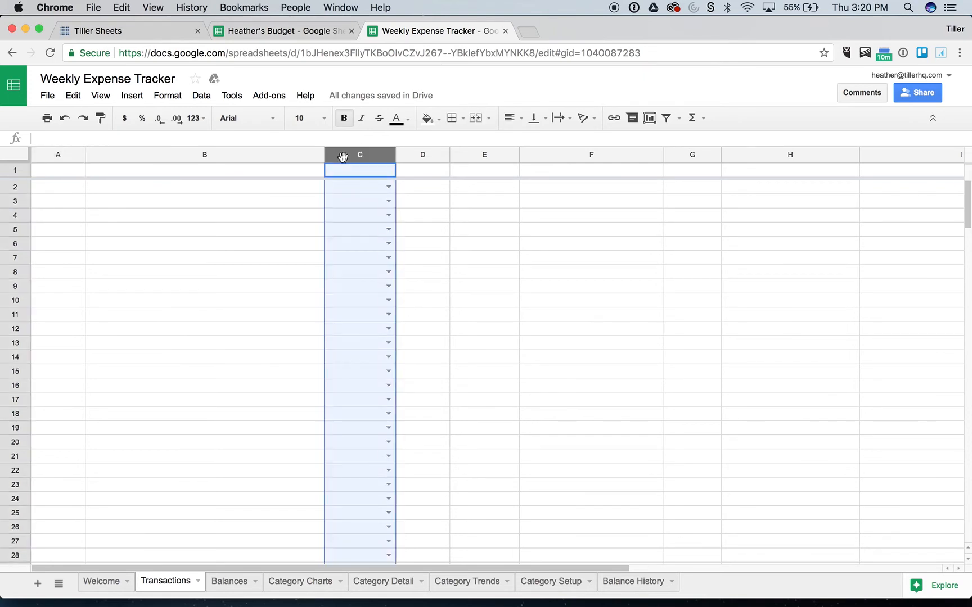
{"action": "left_click", "coordinate": [202, 96]}
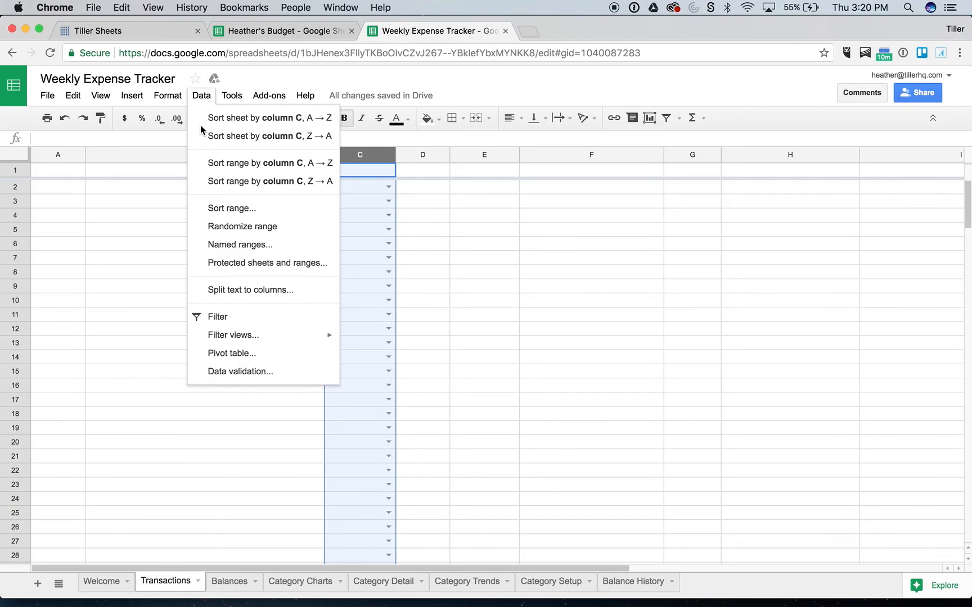
{"action": "mouse_move", "coordinate": [240, 371]}
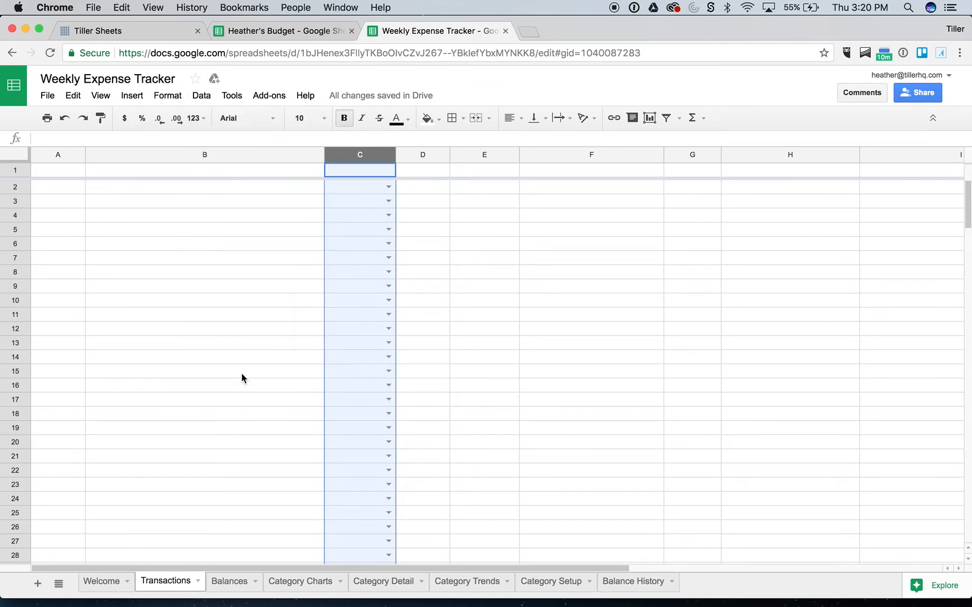
{"action": "left_click", "coordinate": [201, 95]}
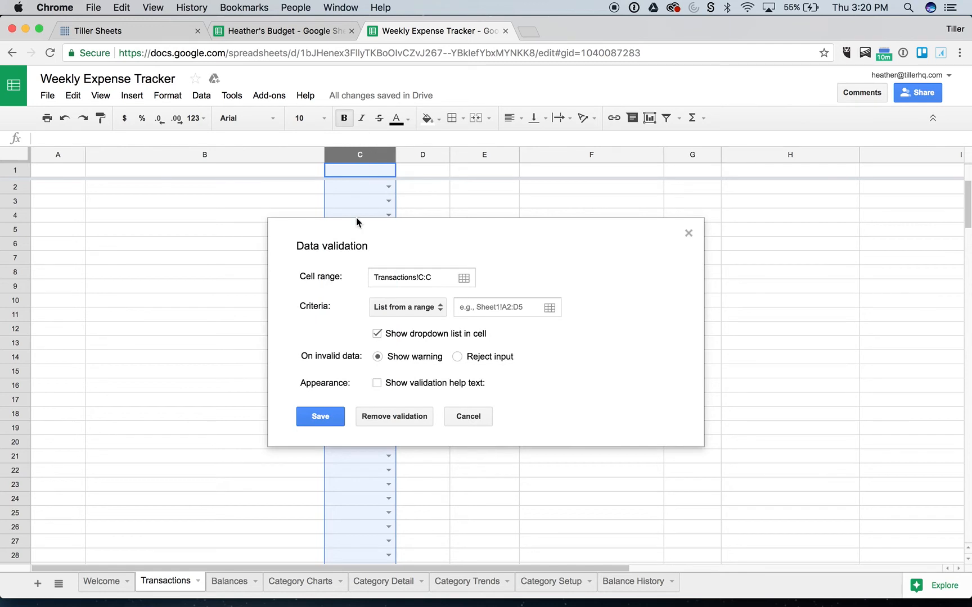
{"action": "left_click", "coordinate": [393, 416]}
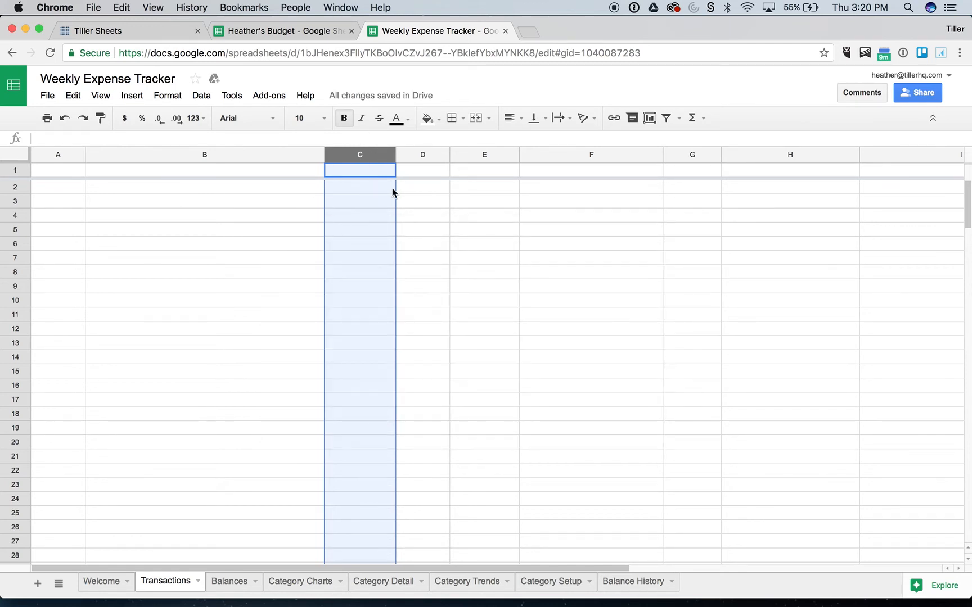
{"action": "left_click", "coordinate": [57, 170]}
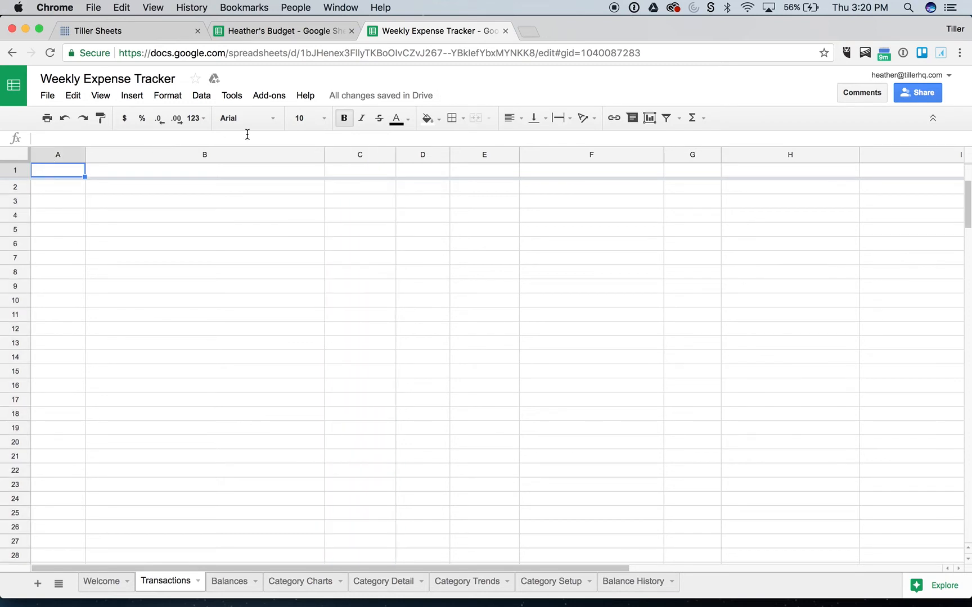
{"action": "mouse_move", "coordinate": [136, 232]}
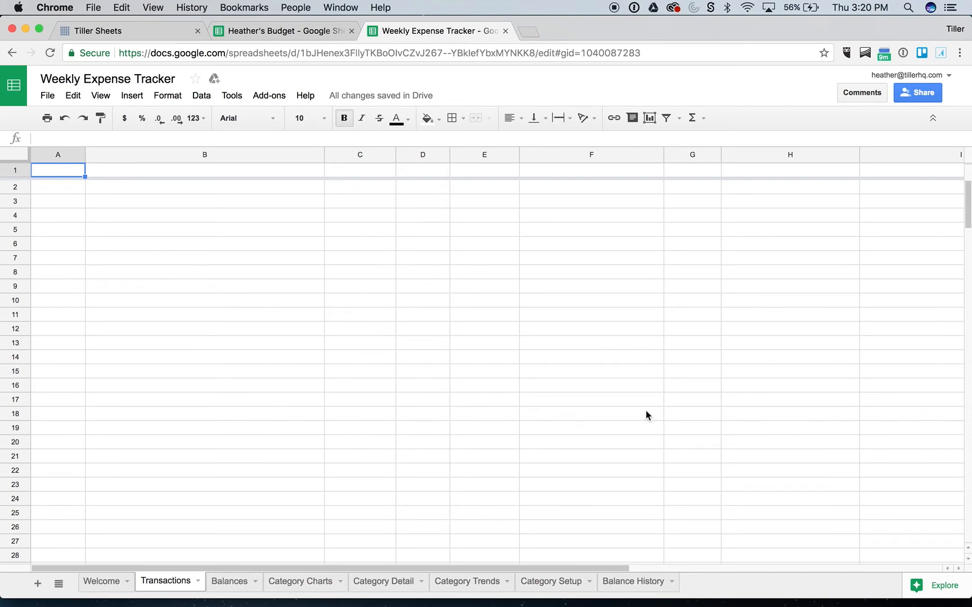
{"action": "mouse_move", "coordinate": [849, 586]}
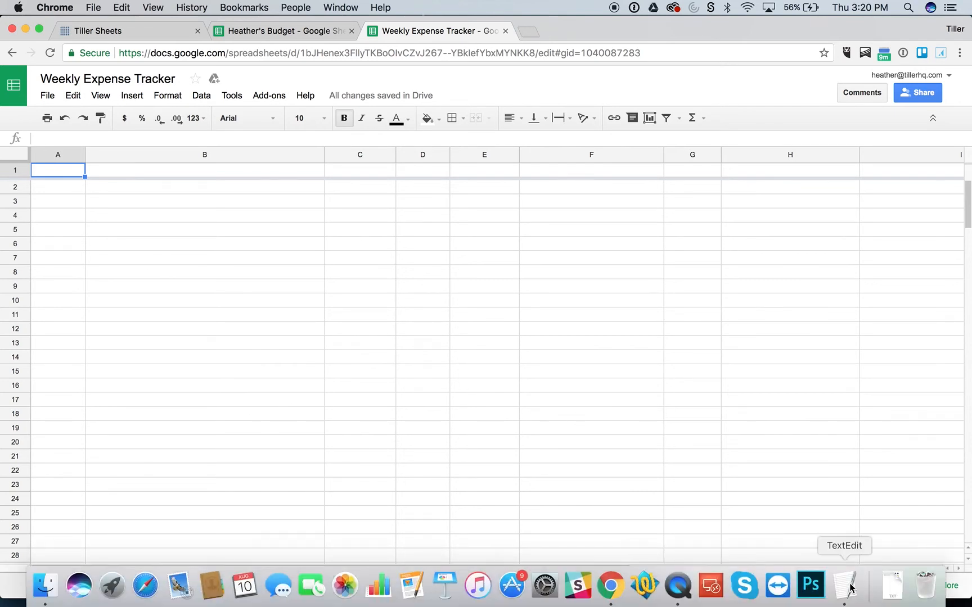
Step: Enter =IMPORTRANGE(Config!A1, "Transactions!A:L") in A1 of Transactions, showing #REF! for now
{"action": "left_click", "coordinate": [848, 585]}
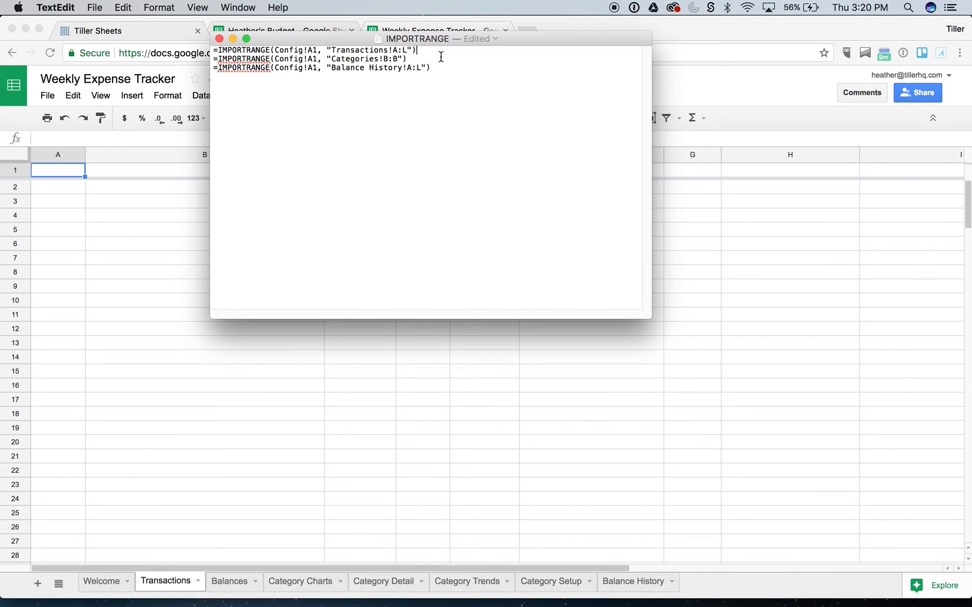
{"action": "triple_click", "coordinate": [315, 50]}
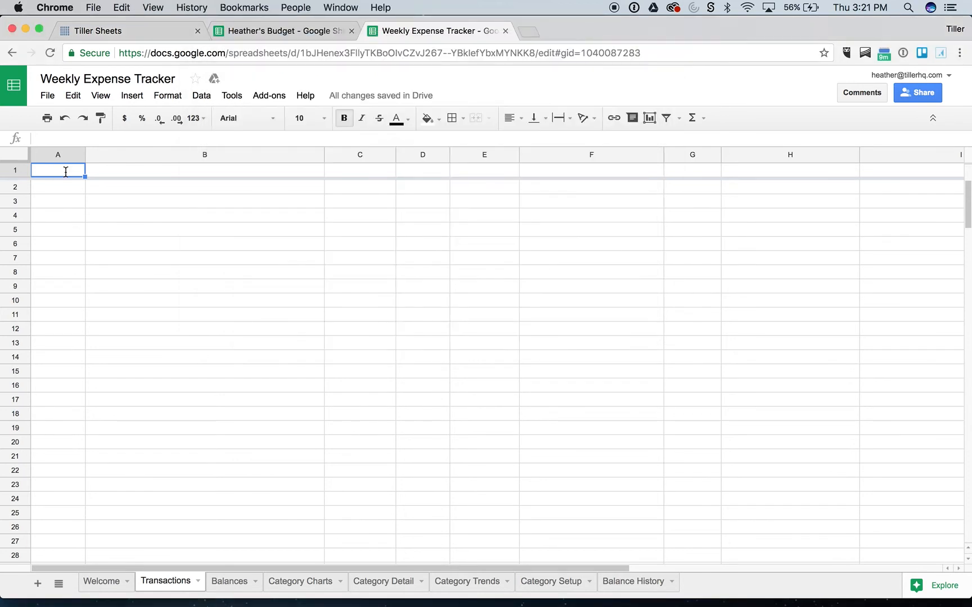
{"action": "type", "text": "=IMPORTRANGE(Config!A1, \"Transactions!A:L\")"}
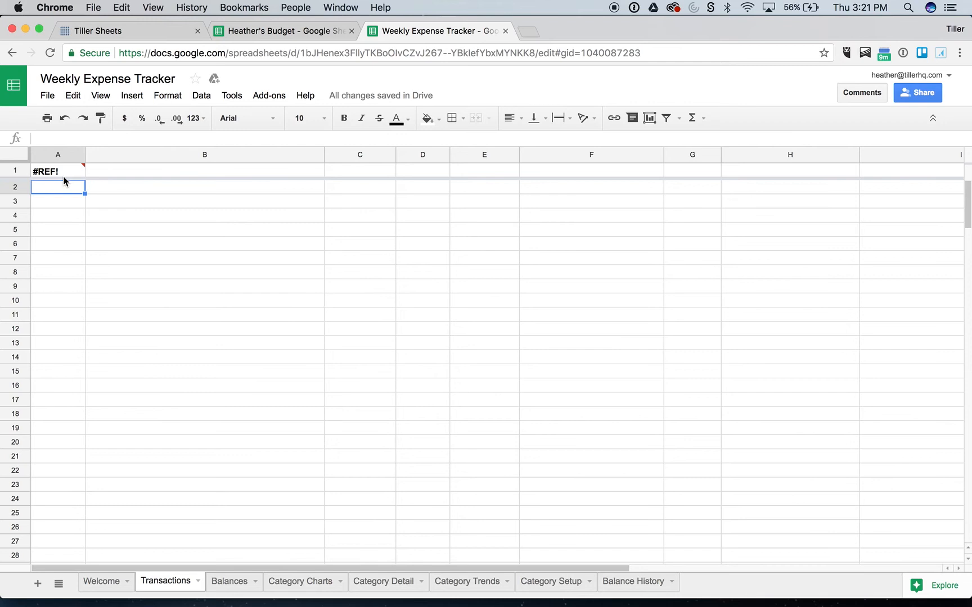
{"action": "left_click", "coordinate": [45, 171]}
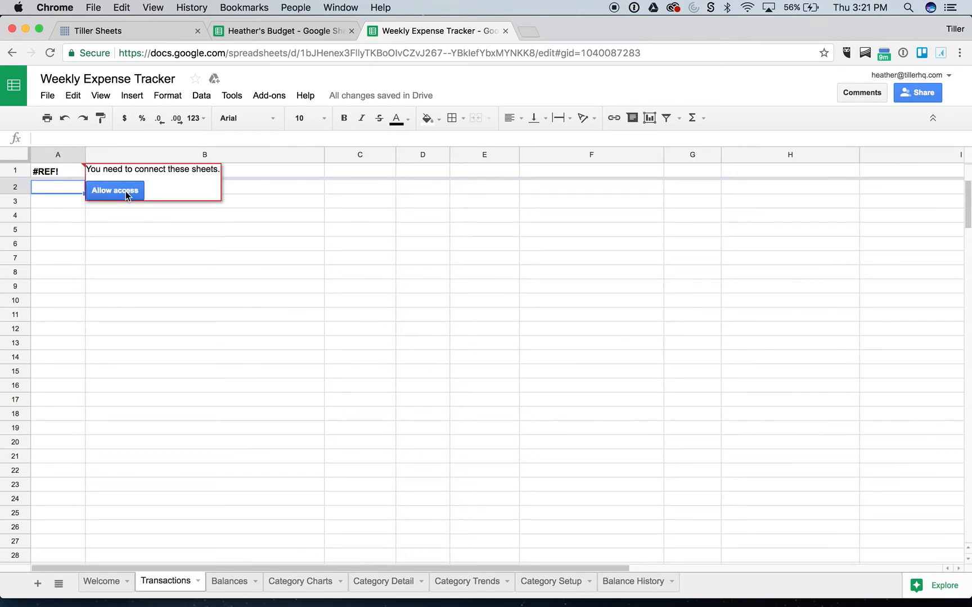
Step: Allow access so Transactions fills with imported data and compare it with the budget's Transactions
{"action": "left_click", "coordinate": [114, 190]}
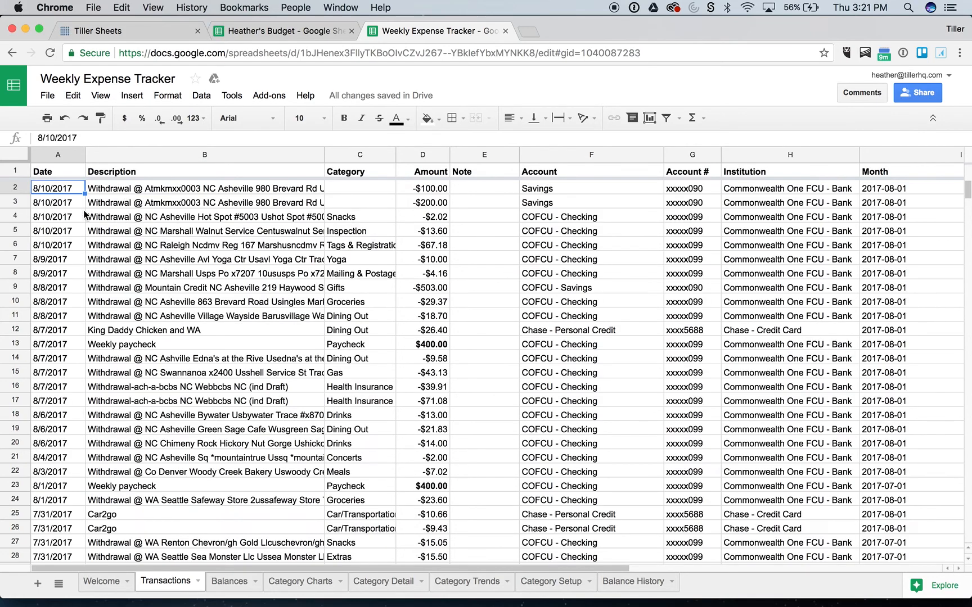
{"action": "mouse_move", "coordinate": [356, 220]}
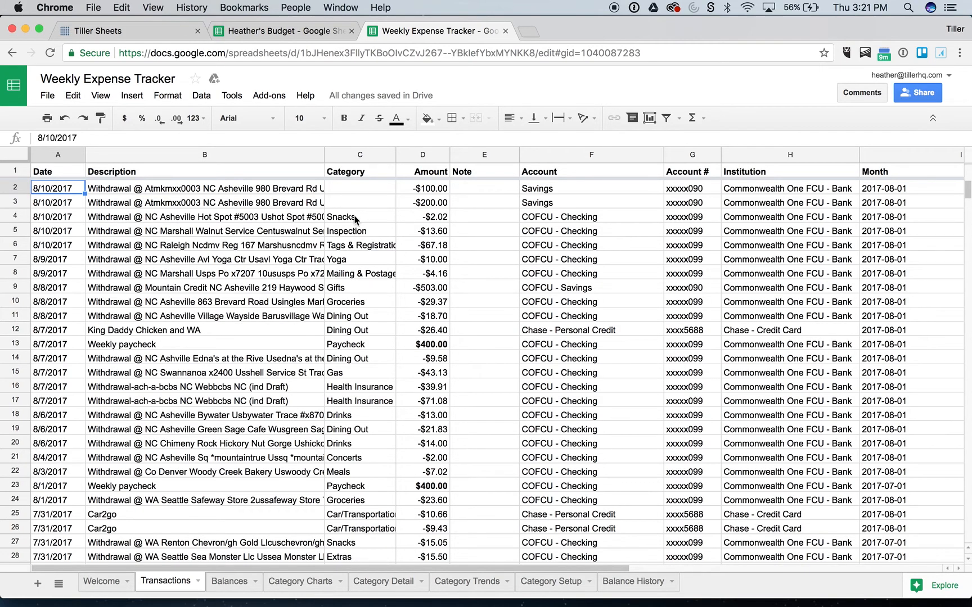
{"action": "left_click", "coordinate": [360, 259]}
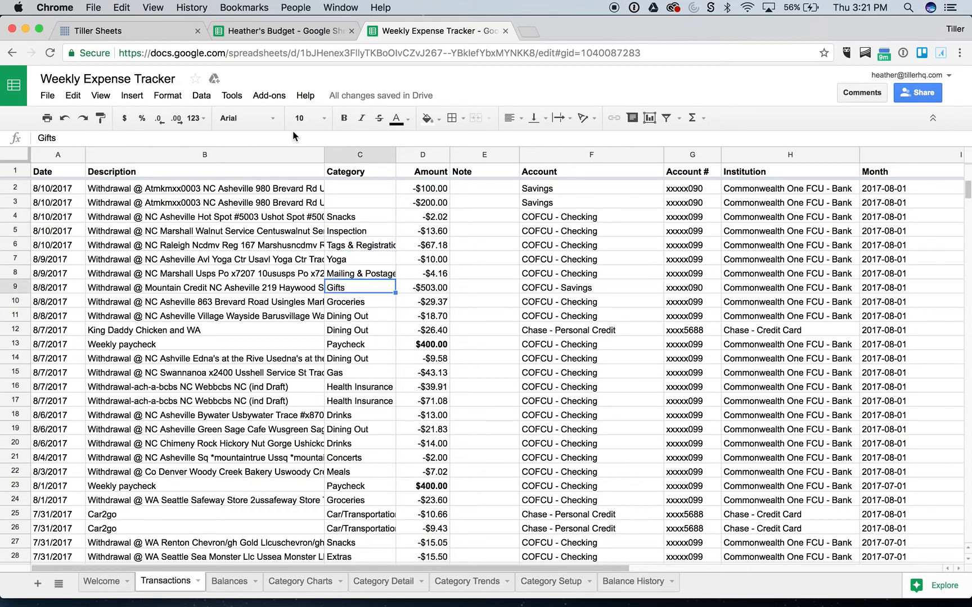
{"action": "left_click", "coordinate": [282, 31]}
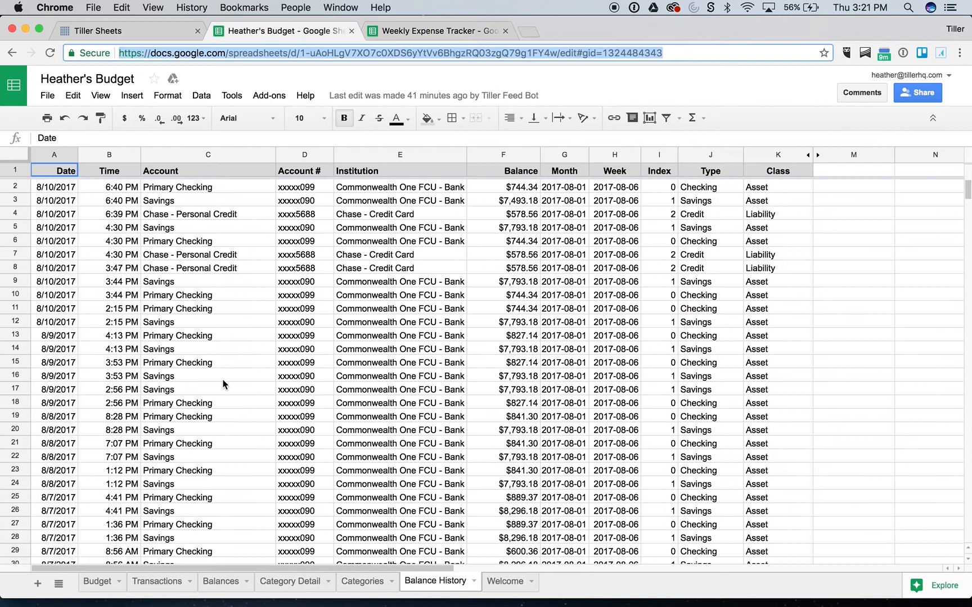
{"action": "left_click", "coordinate": [157, 581]}
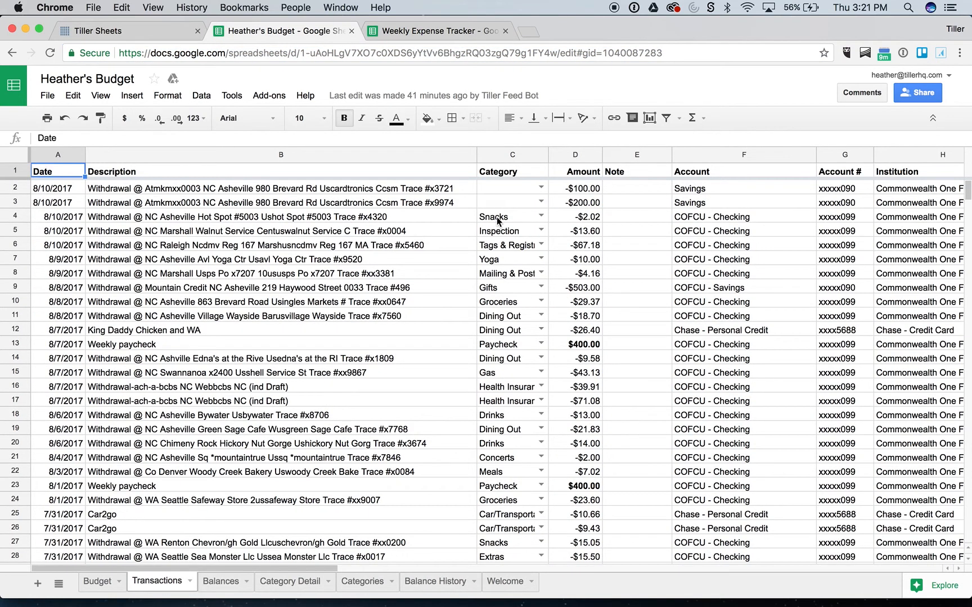
{"action": "left_click", "coordinate": [436, 31]}
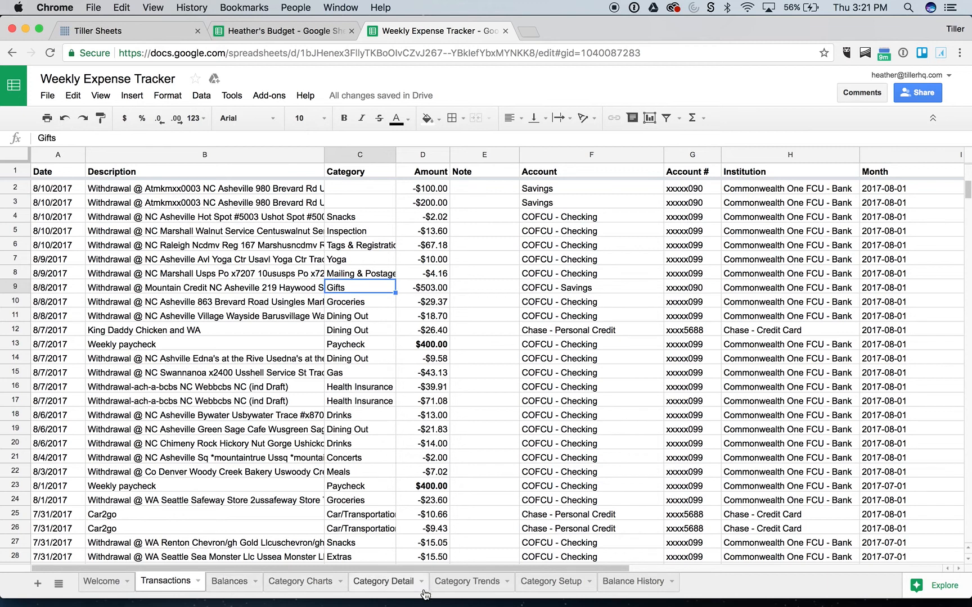
Step: Open the tracker's Category Setup sheet and compare it with the budget's Categories sheet
{"action": "left_click", "coordinate": [550, 581]}
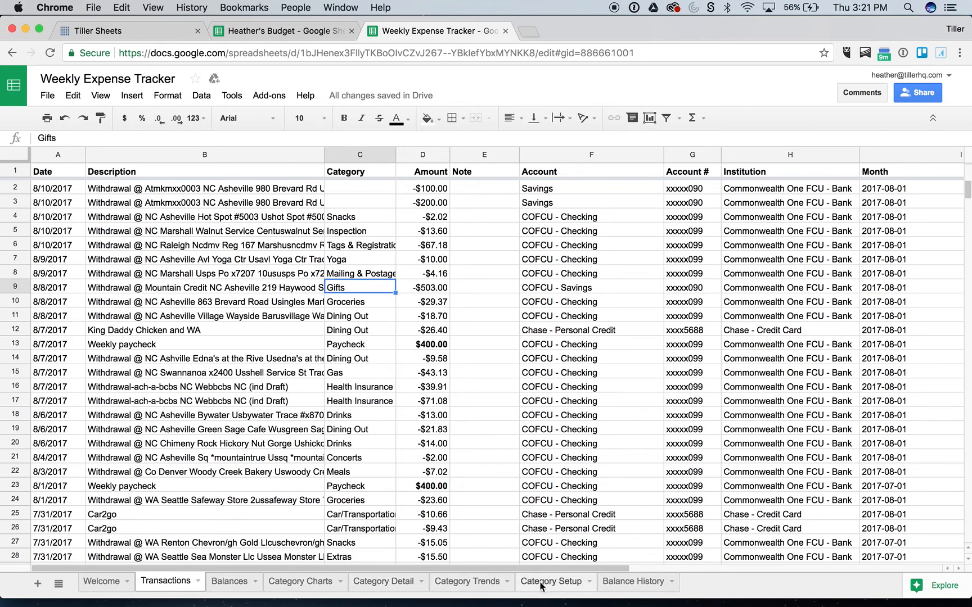
{"action": "left_click", "coordinate": [550, 581]}
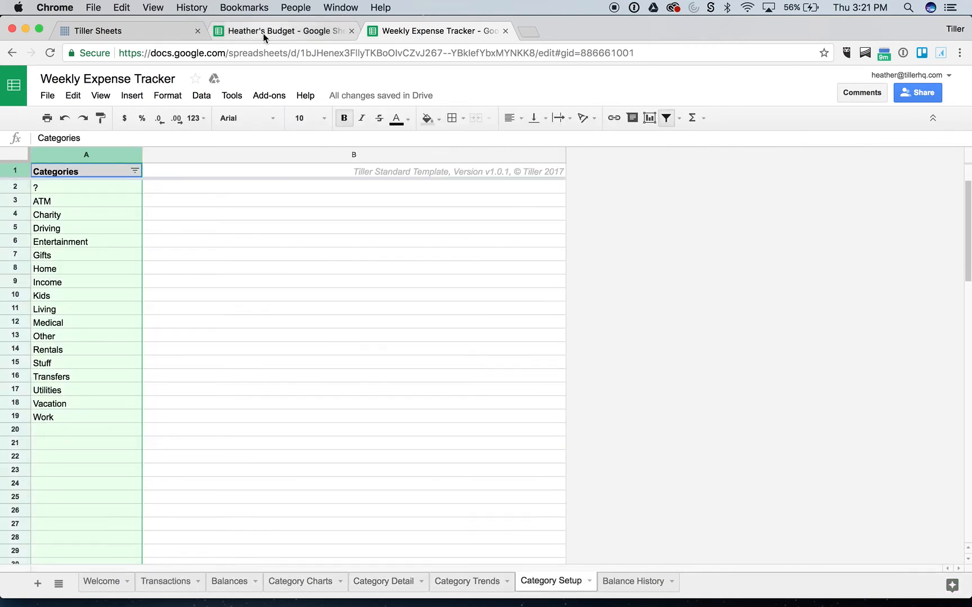
{"action": "left_click", "coordinate": [282, 30]}
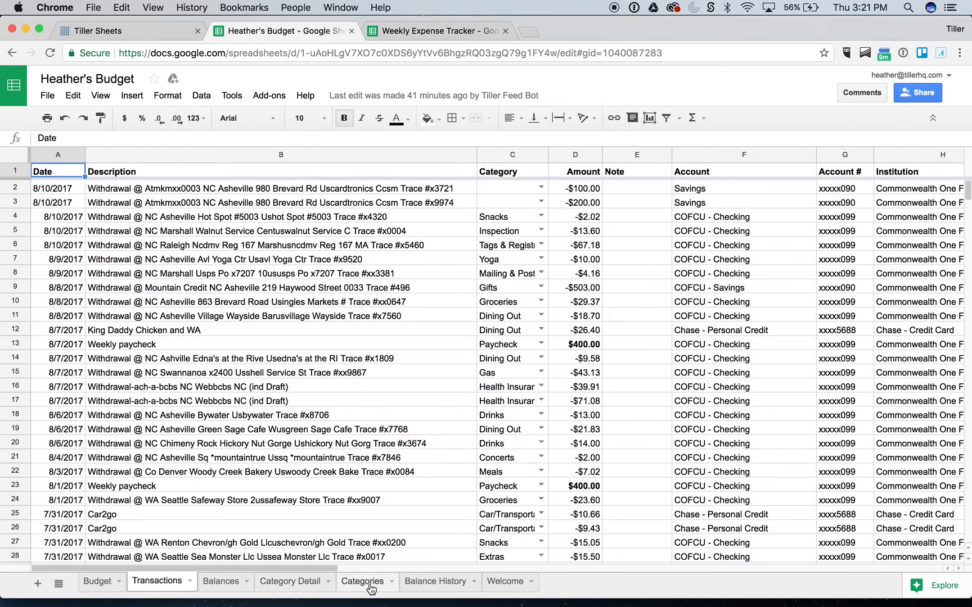
{"action": "left_click", "coordinate": [362, 581]}
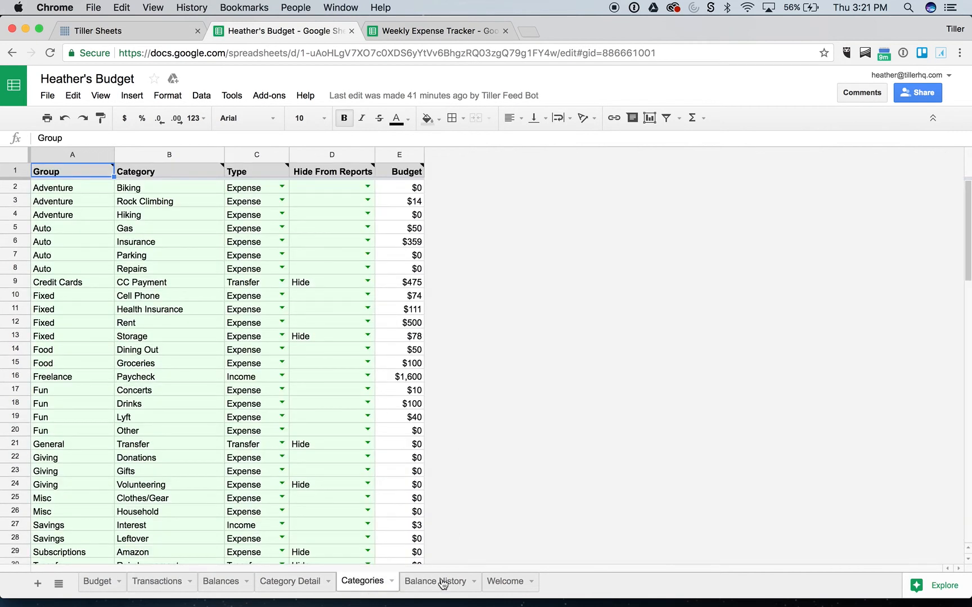
{"action": "left_click", "coordinate": [437, 30]}
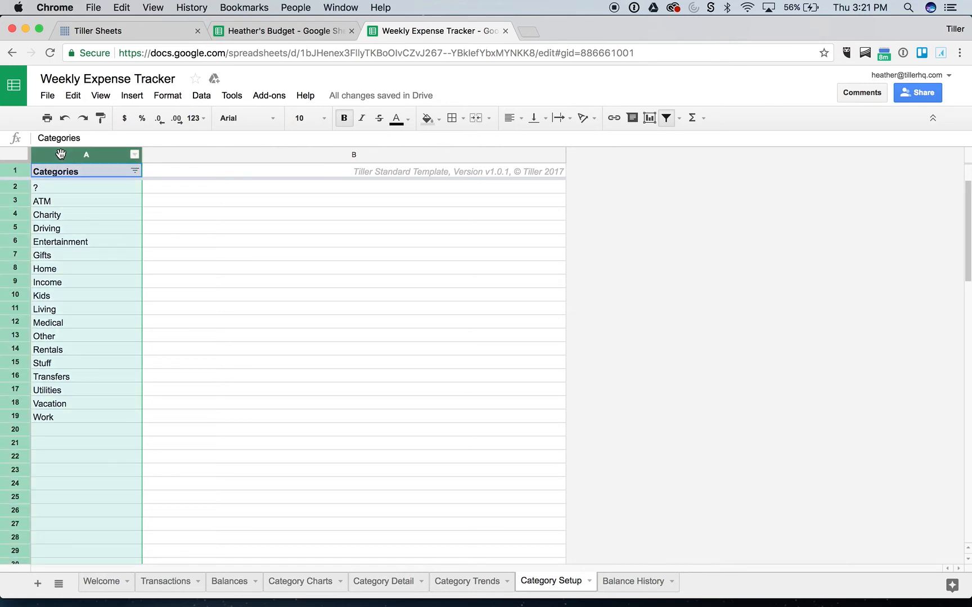
Step: Replace Category Setup's template list with an IMPORTRANGE of the budget's categories, Biking to Amazon
{"action": "key", "text": "delete"}
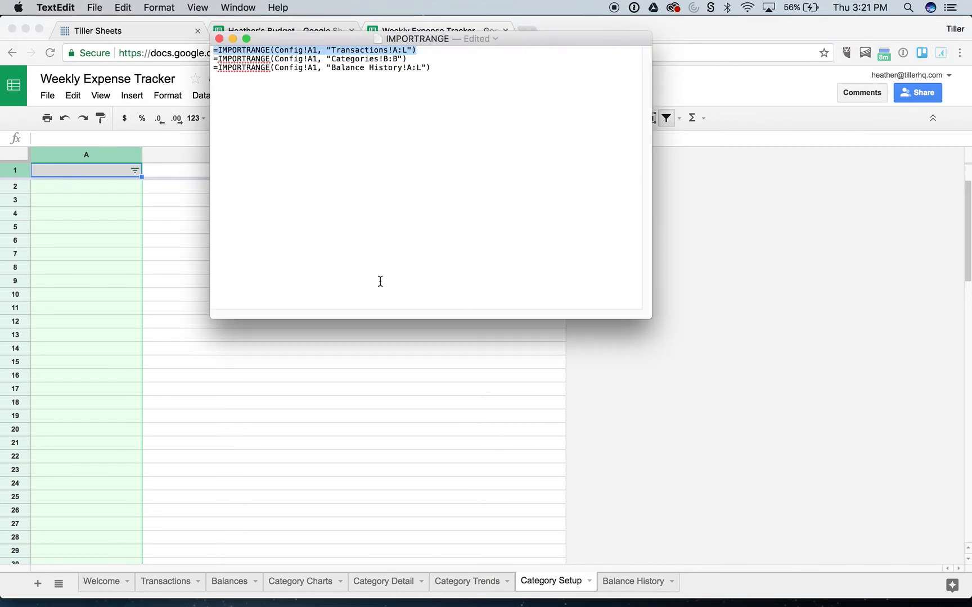
{"action": "left_click", "coordinate": [310, 59]}
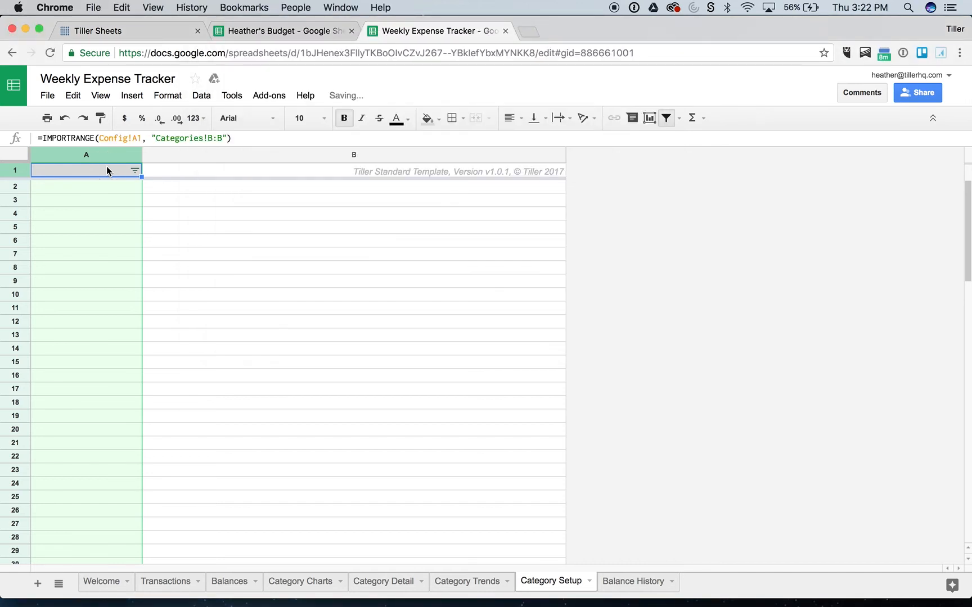
{"action": "double_click", "coordinate": [87, 168]}
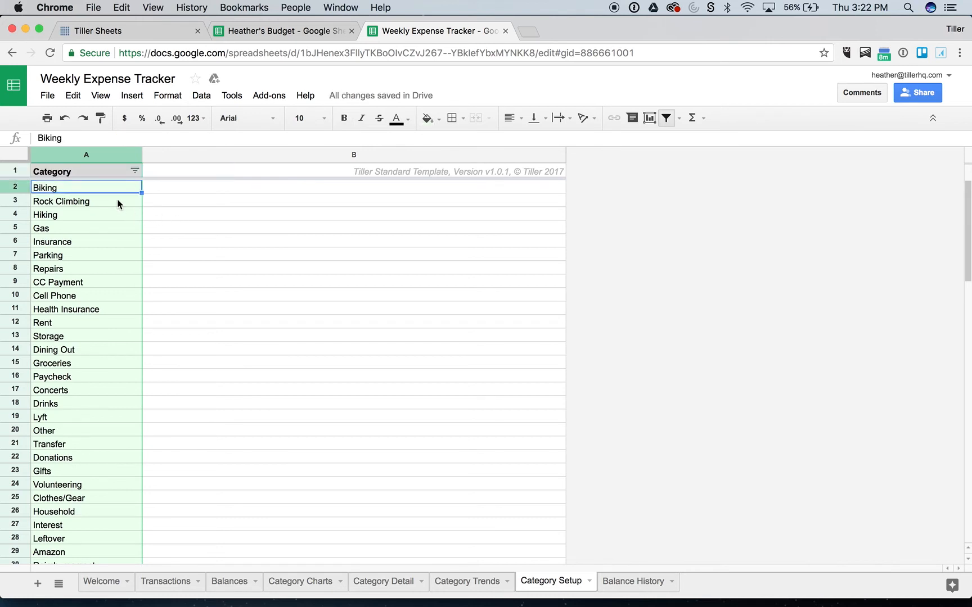
{"action": "mouse_move", "coordinate": [54, 375]}
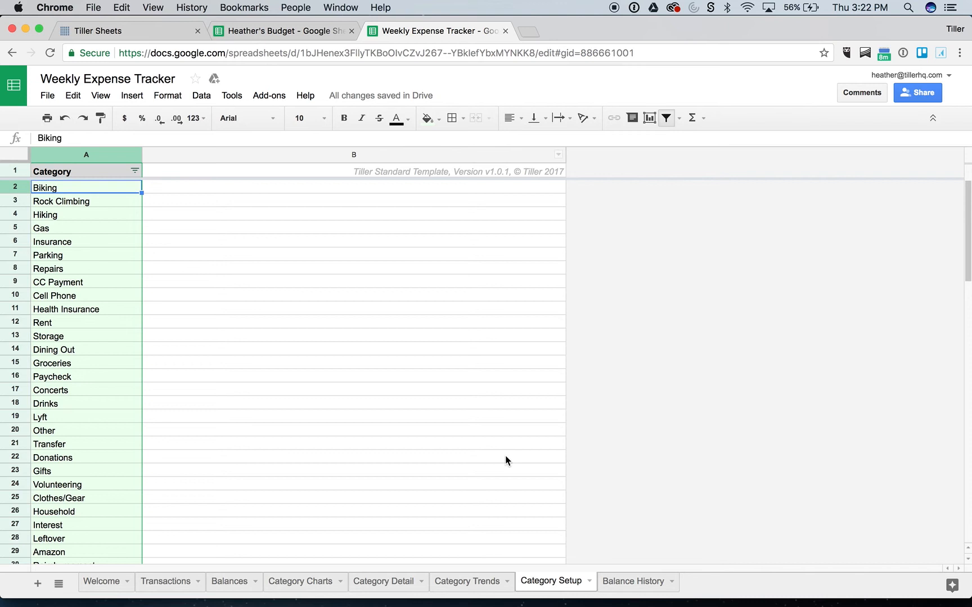
{"action": "mouse_move", "coordinate": [639, 563]}
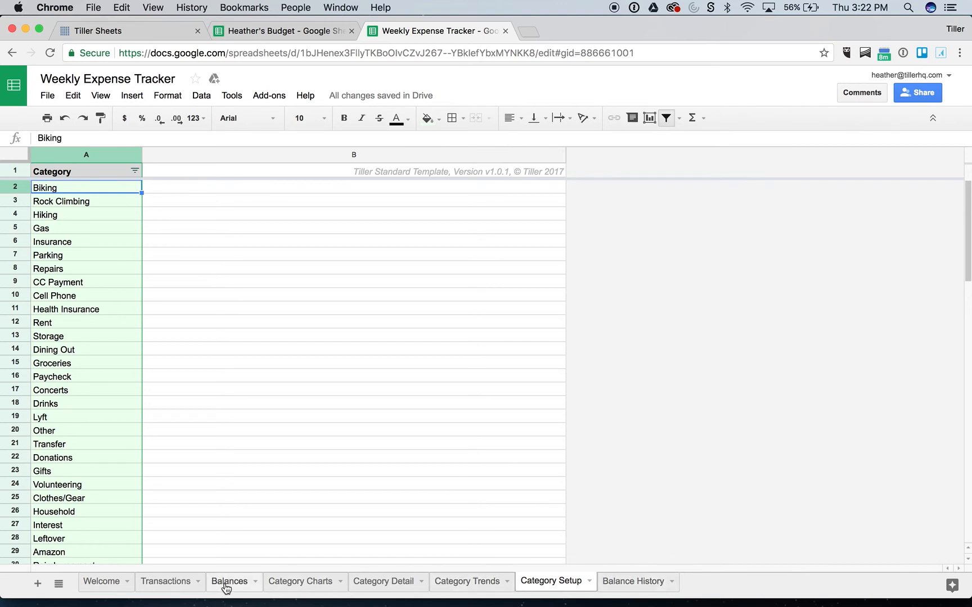
Step: View the Balances sheet's -$579 total and the imported checking, savings and credit Balance History rows
{"action": "left_click", "coordinate": [228, 581]}
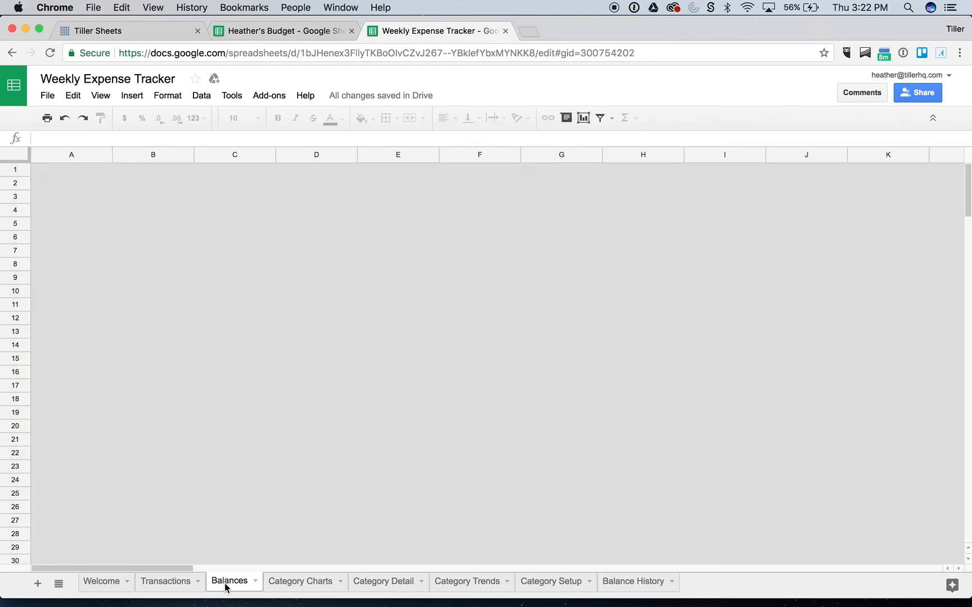
{"action": "left_click", "coordinate": [229, 581]}
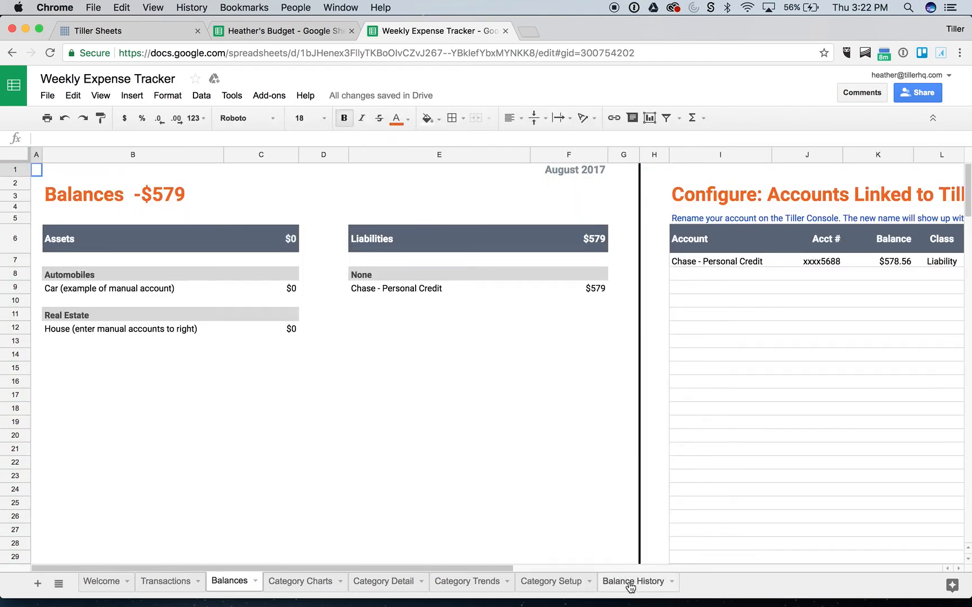
{"action": "left_click", "coordinate": [633, 581]}
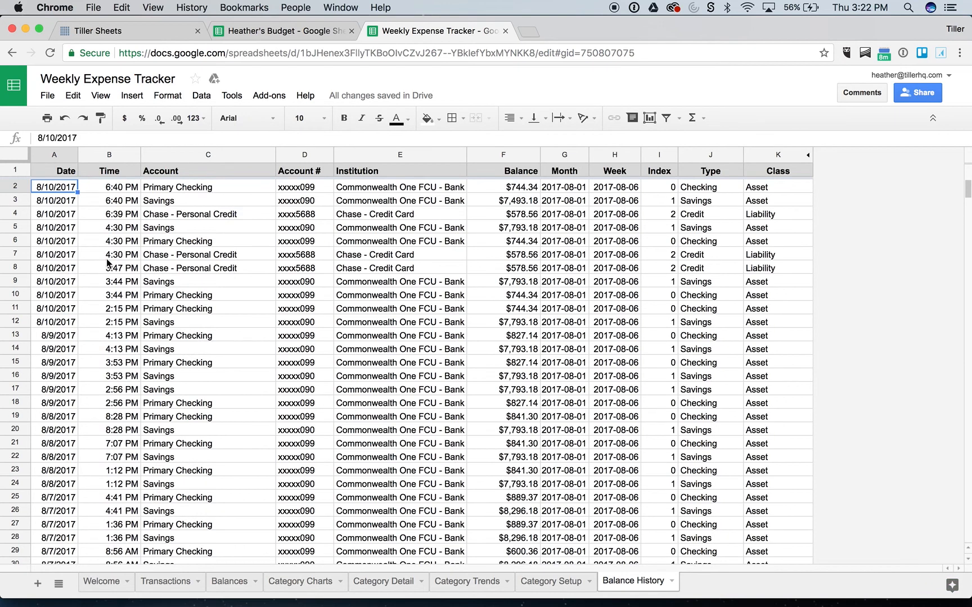
{"action": "mouse_move", "coordinate": [233, 488]}
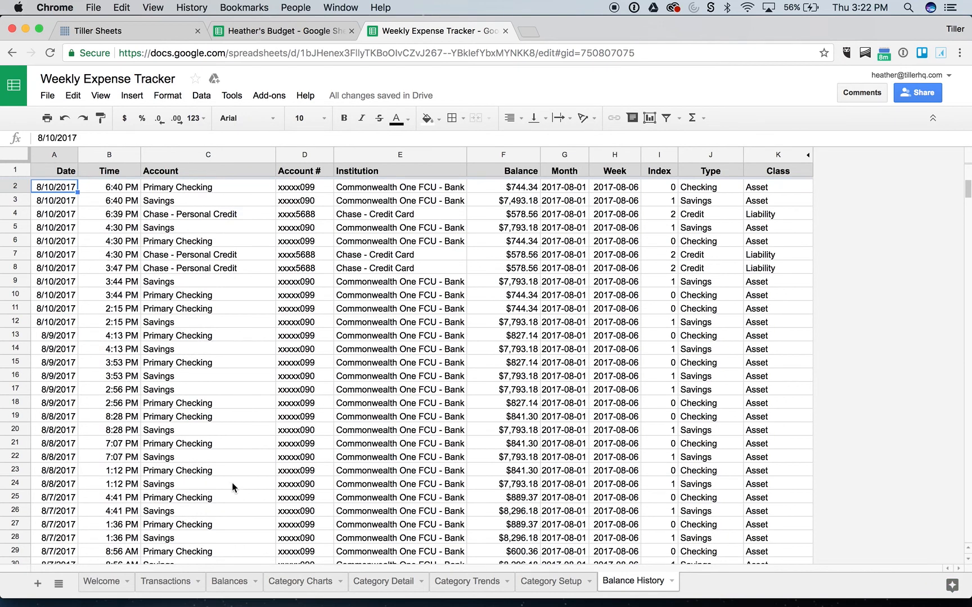
{"action": "mouse_move", "coordinate": [167, 31]}
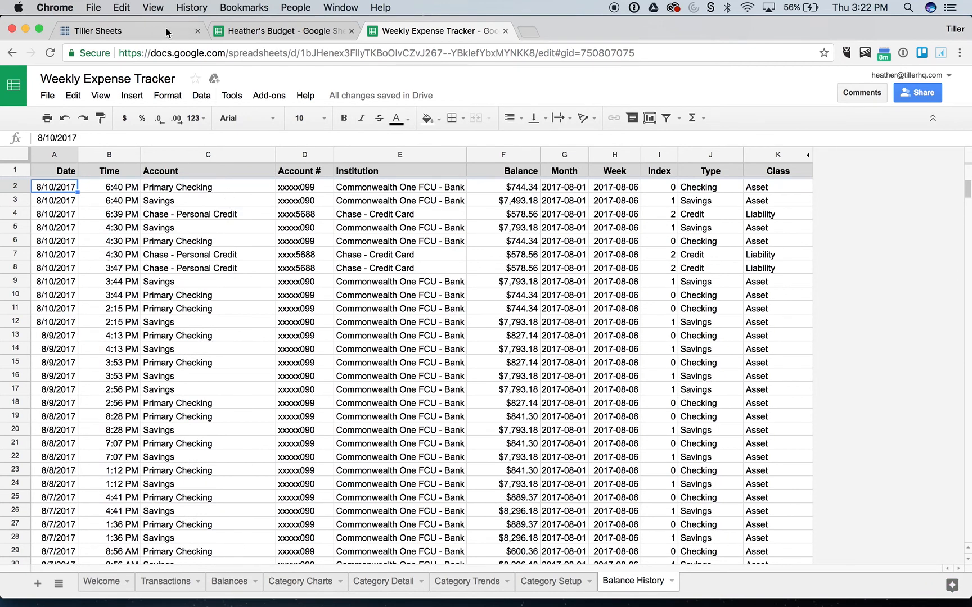
{"action": "mouse_move", "coordinate": [156, 309]}
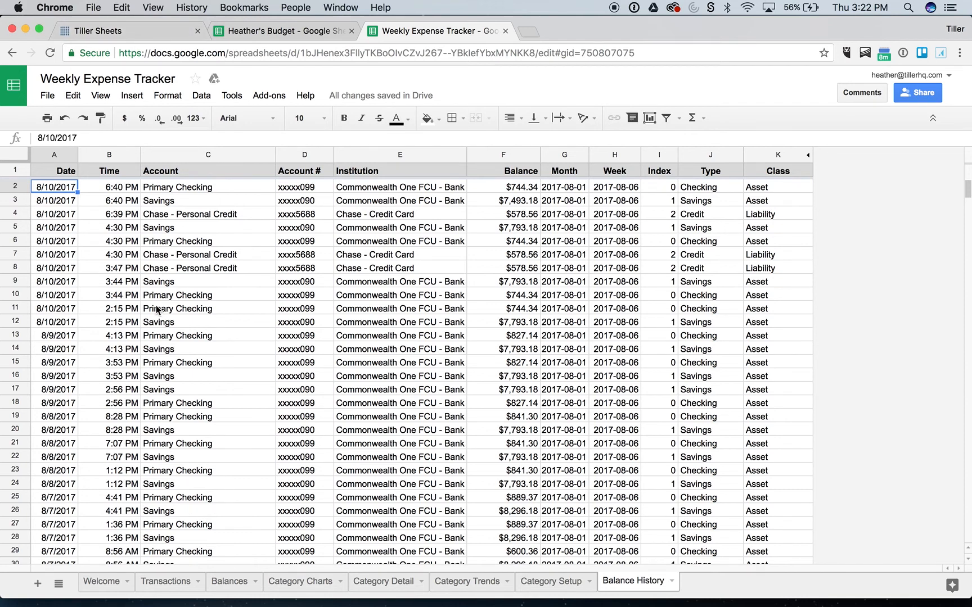
{"action": "mouse_move", "coordinate": [229, 567]}
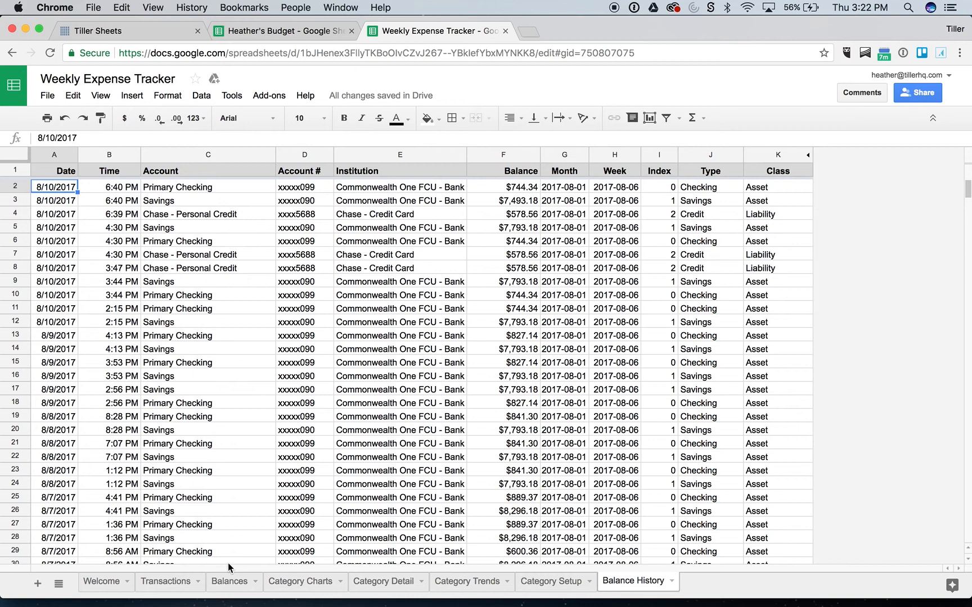
{"action": "left_click", "coordinate": [165, 581]}
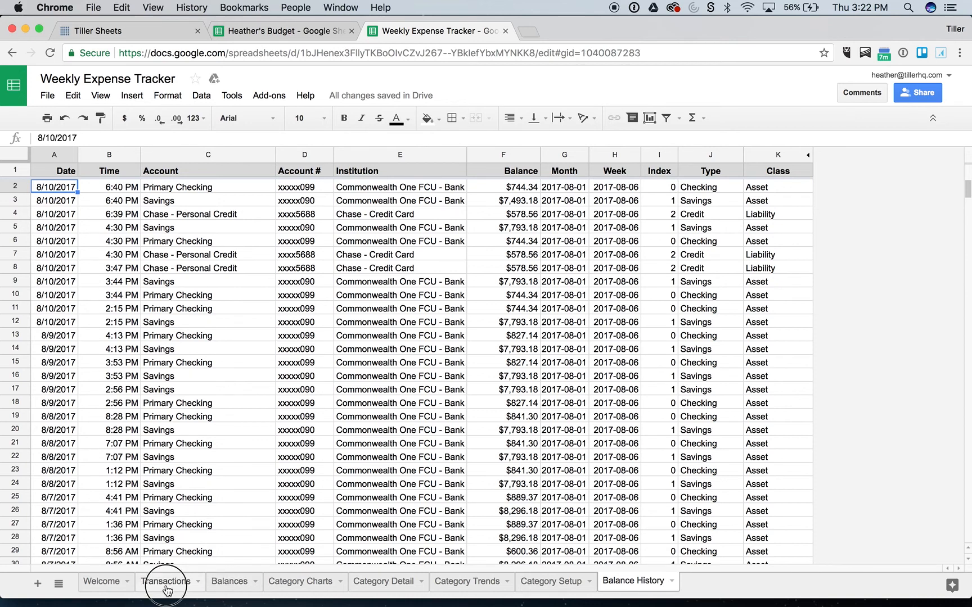
Step: Return to the tracker's Transactions sheet showing the imported withdrawals, categories and amounts
{"action": "left_click", "coordinate": [165, 582]}
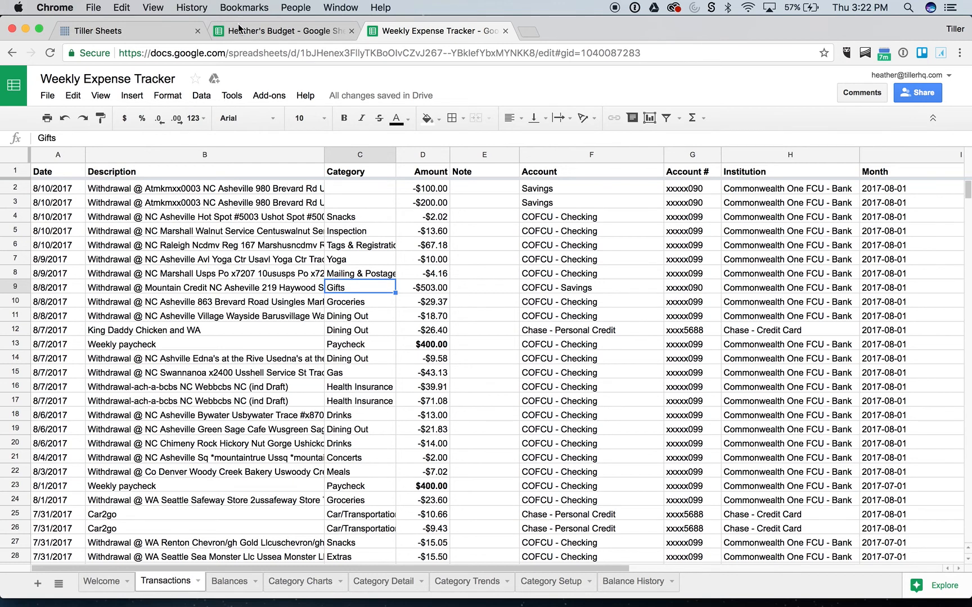
{"action": "mouse_move", "coordinate": [284, 30]}
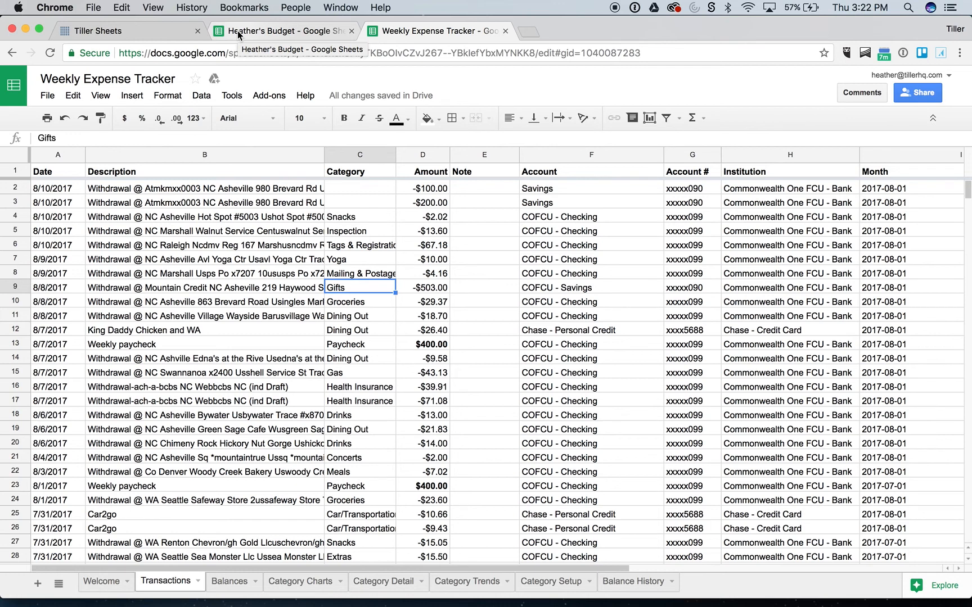
{"action": "mouse_move", "coordinate": [313, 276]}
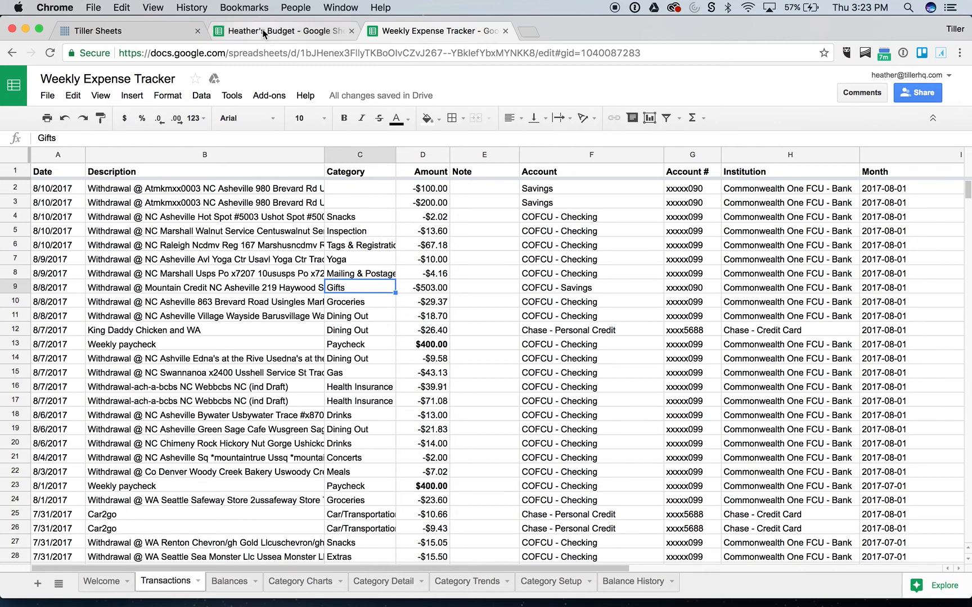
{"action": "mouse_move", "coordinate": [282, 30]}
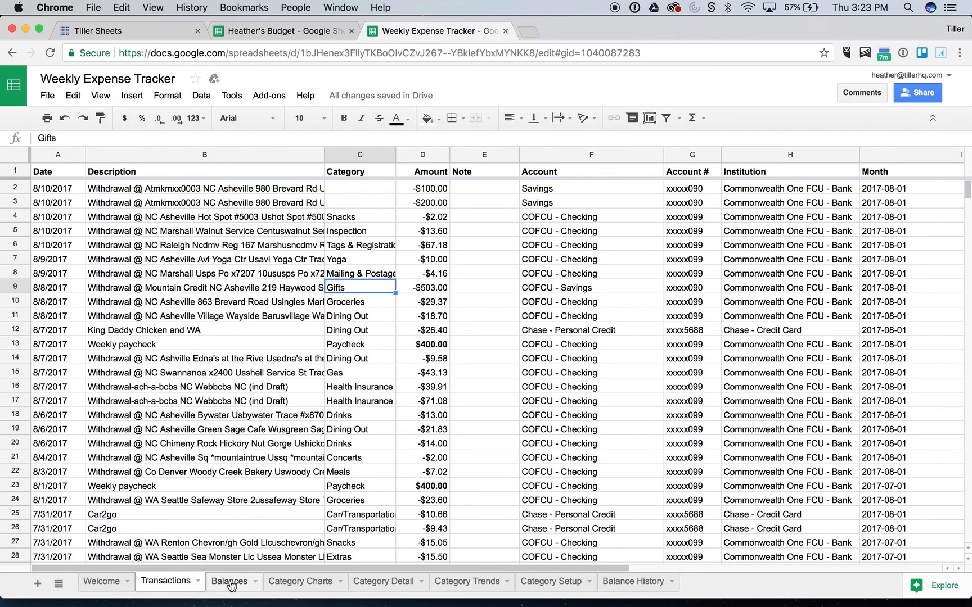
{"action": "mouse_move", "coordinate": [205, 603]}
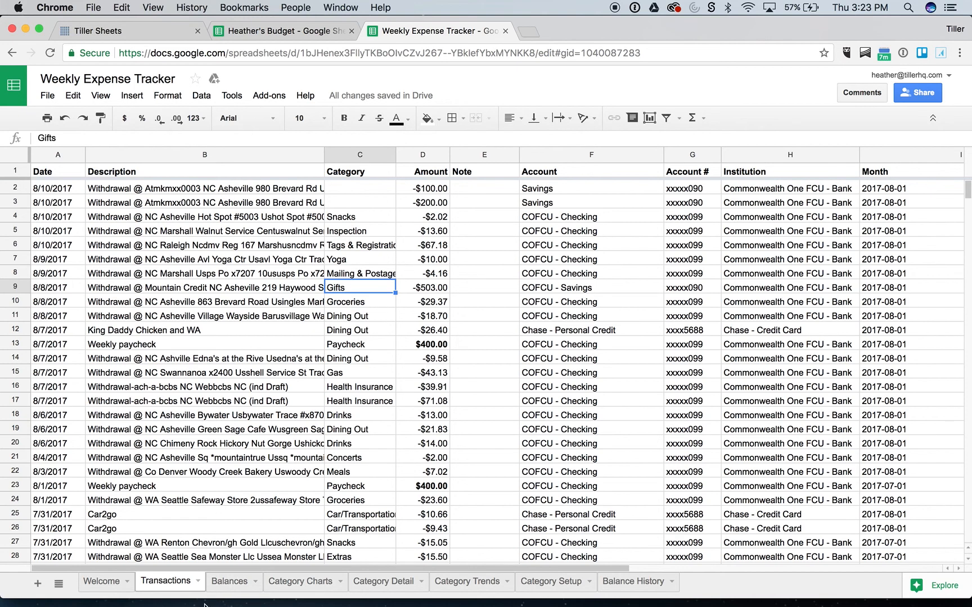
Step: View the Balances sheet and scan right through its Configure sections and back
{"action": "left_click", "coordinate": [229, 581]}
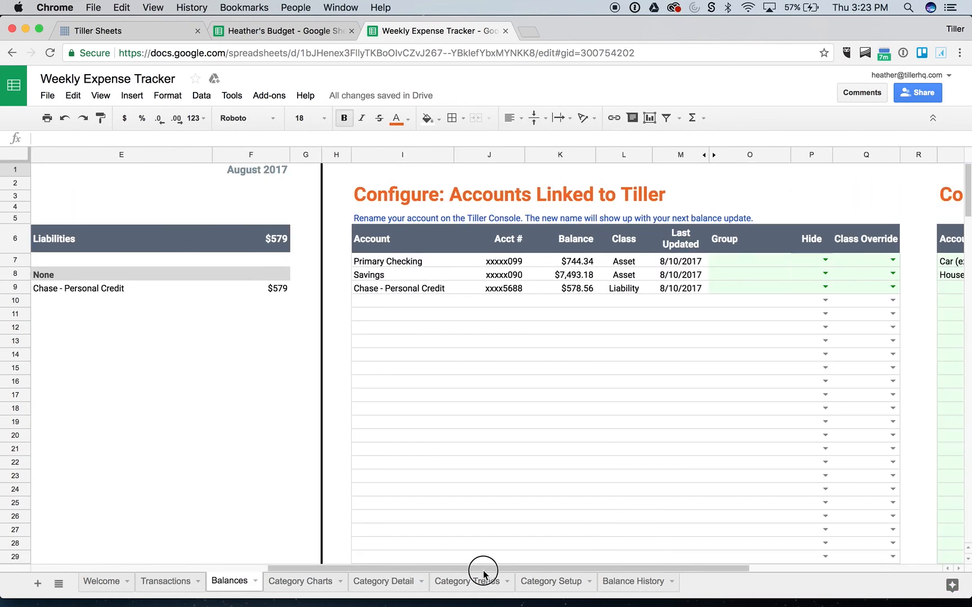
{"action": "scroll", "scroll_direction": "right", "scroll_amount": 3}
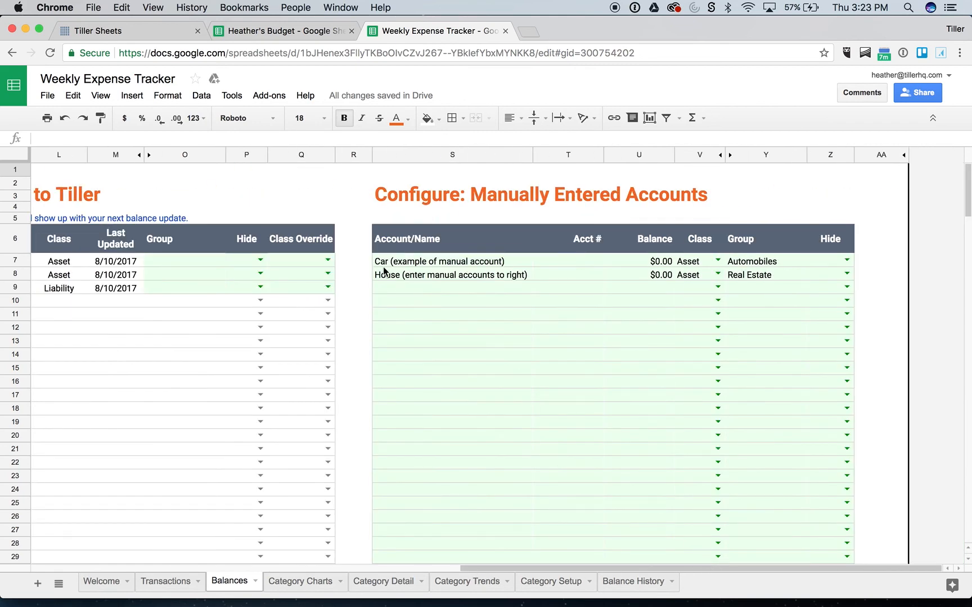
{"action": "mouse_move", "coordinate": [403, 306]}
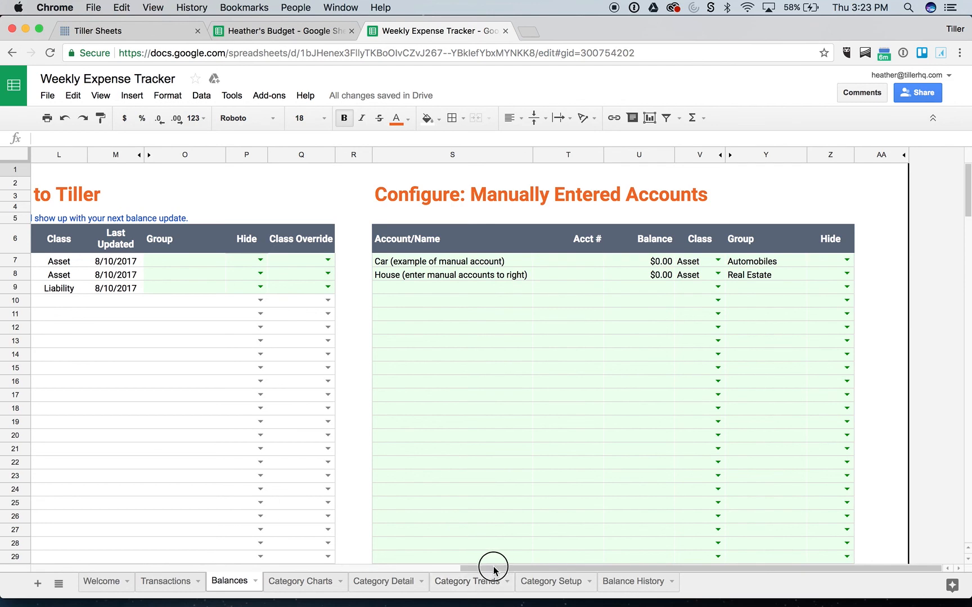
{"action": "scroll", "scroll_direction": "left", "scroll_amount": 3}
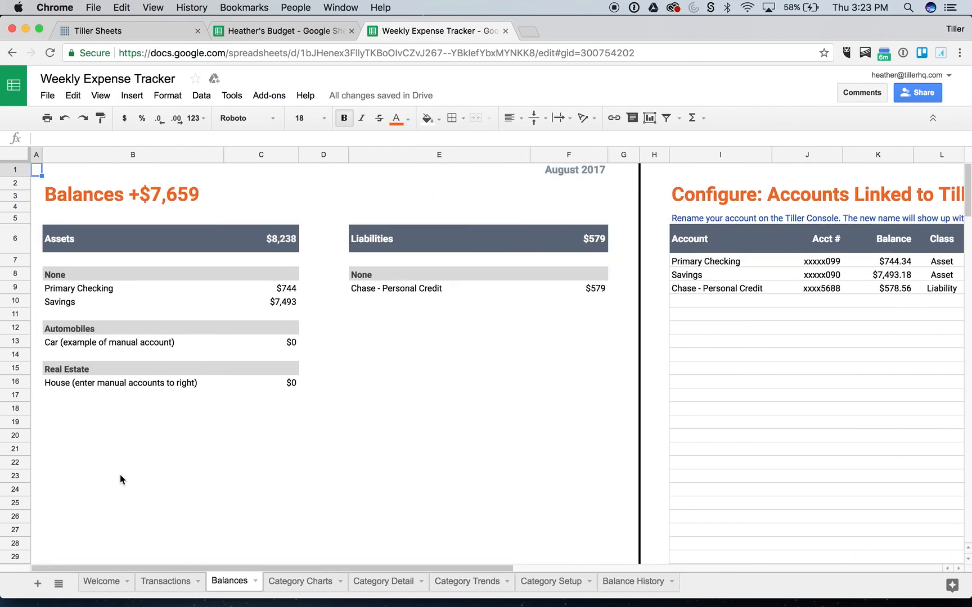
Step: Categorize the uncategorized Savings ATM withdrawal as Gifts in Heather's Budget Transactions
{"action": "left_click", "coordinate": [282, 30]}
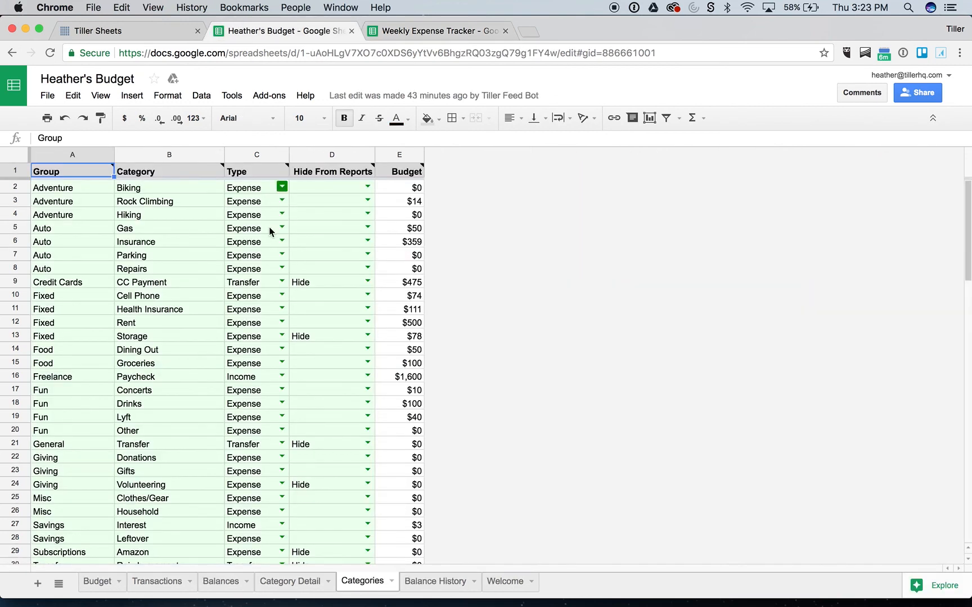
{"action": "left_click", "coordinate": [156, 581]}
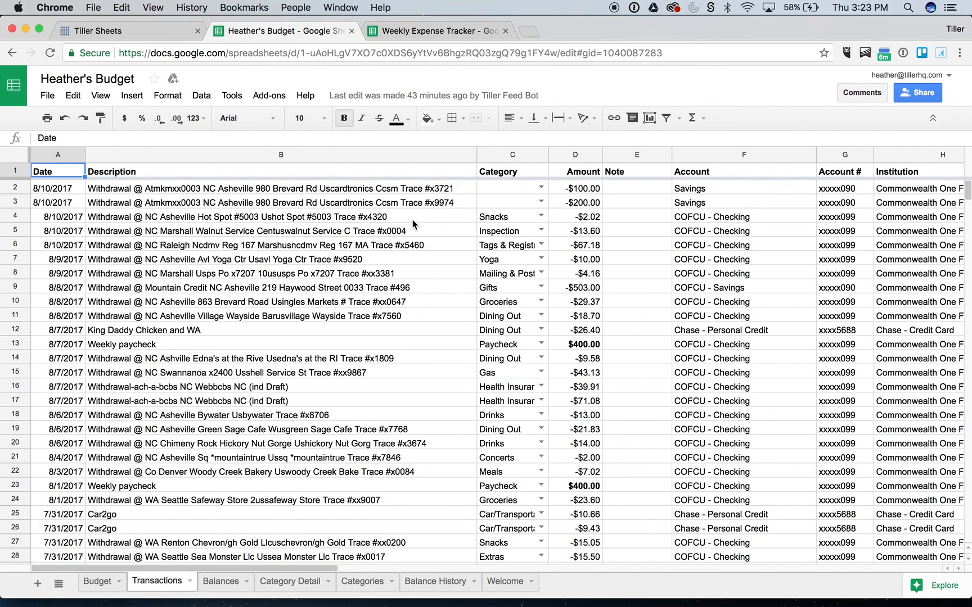
{"action": "left_click", "coordinate": [505, 188]}
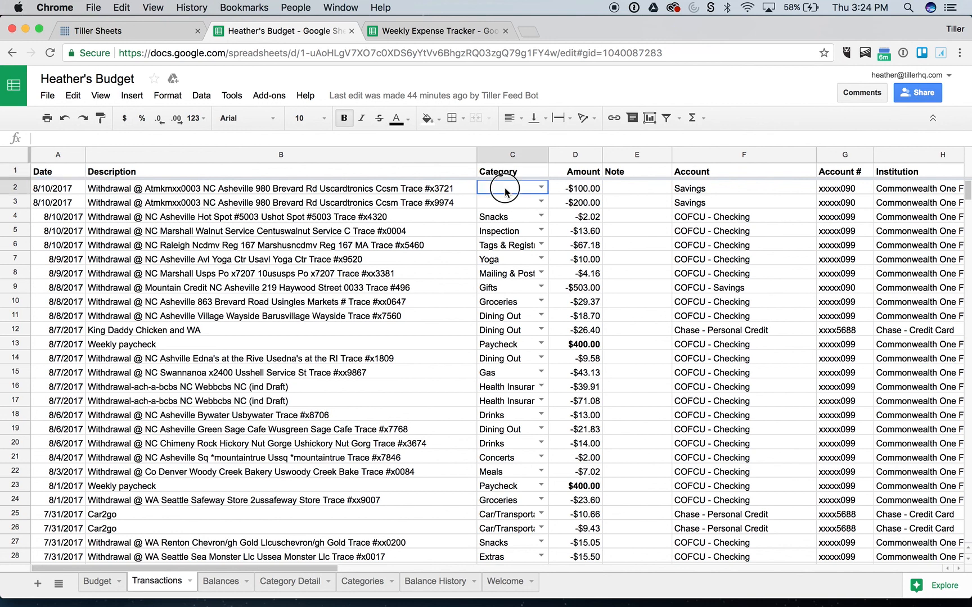
{"action": "type", "text": "gi"}
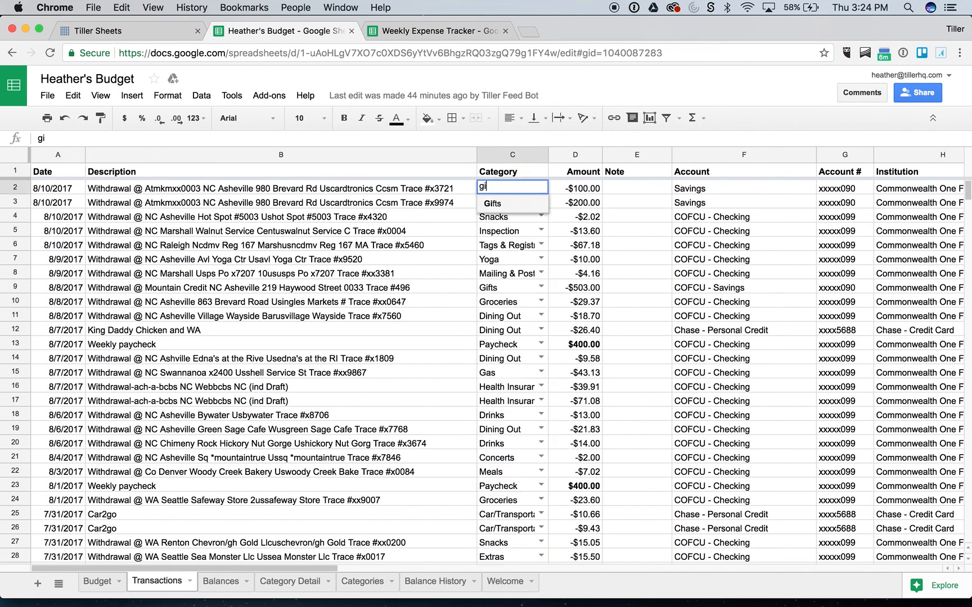
{"action": "left_click", "coordinate": [491, 204]}
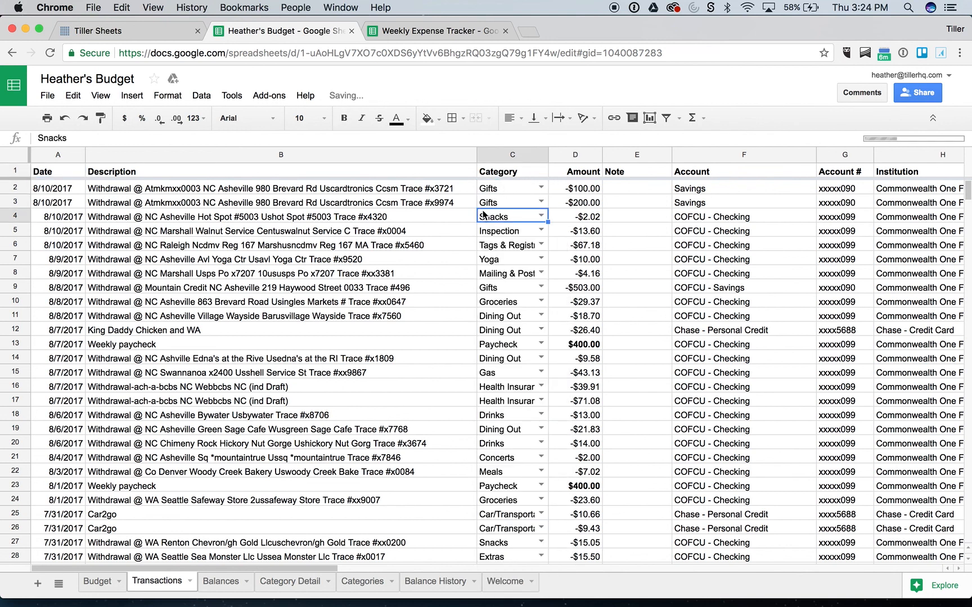
Step: Verify the Gifts category appears in the tracker's imported Transactions, then return to the budget
{"action": "left_click", "coordinate": [436, 30]}
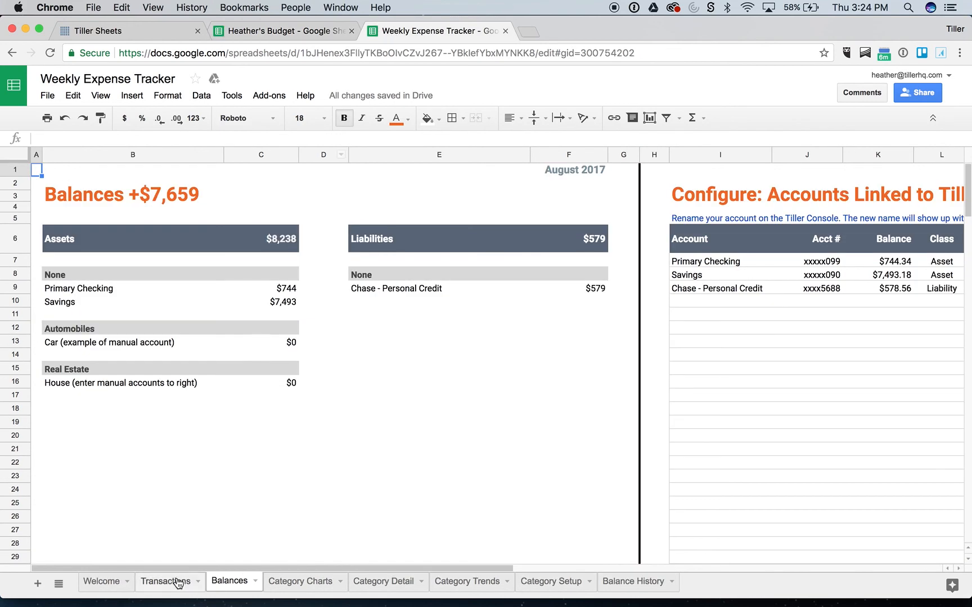
{"action": "left_click", "coordinate": [164, 581]}
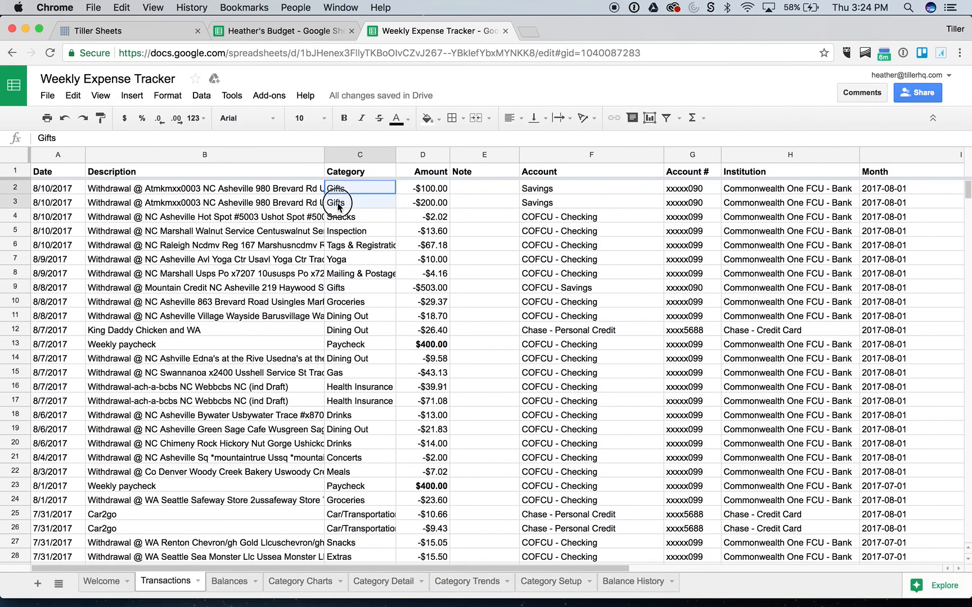
{"action": "left_click", "coordinate": [283, 30]}
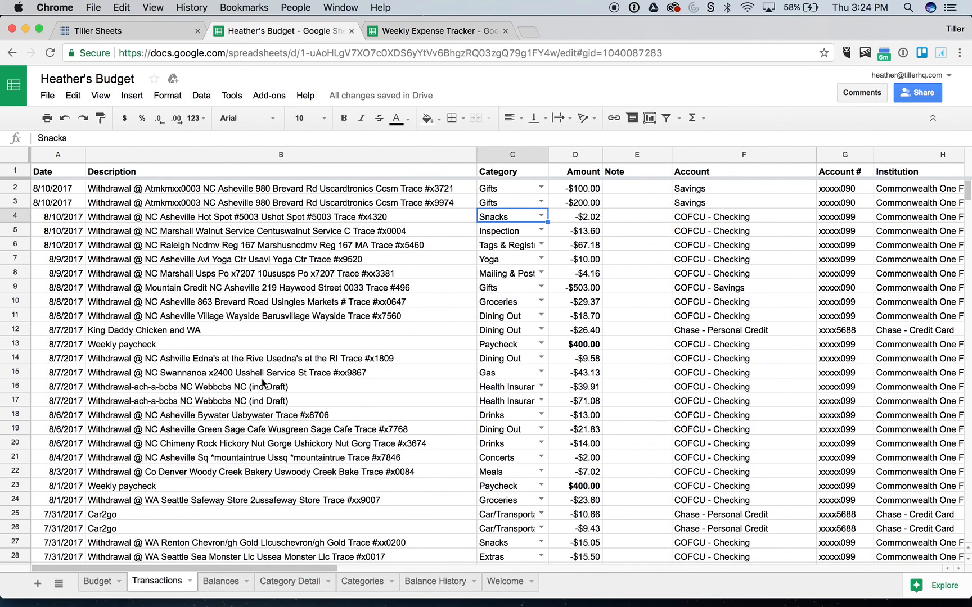